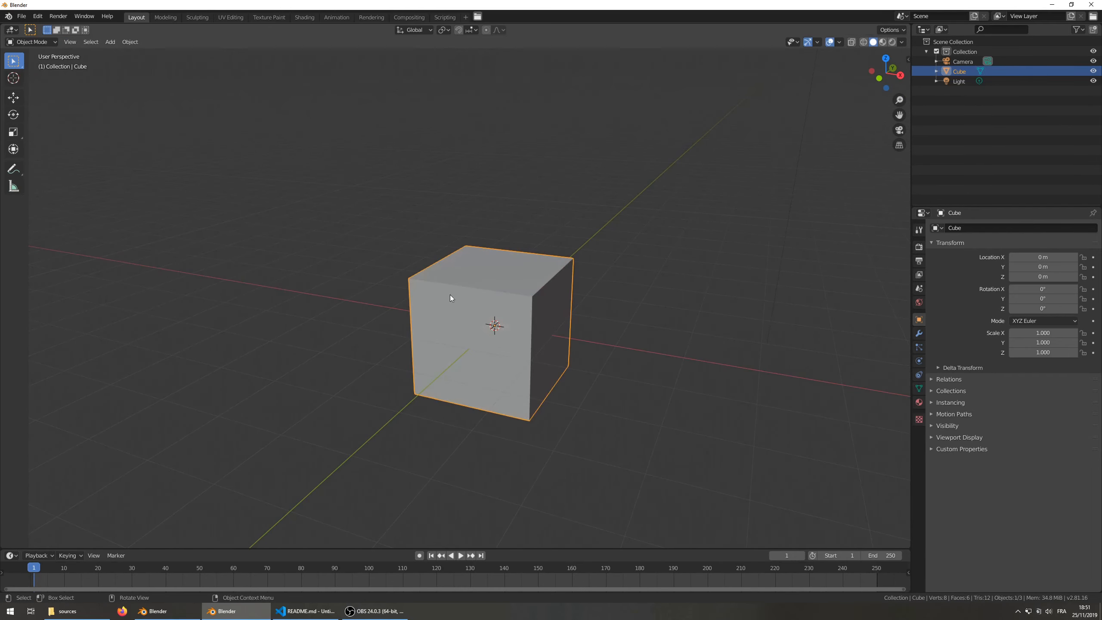
Enter Edit Mode on the default cube, deselect its geometry and return to Object Mode.
{"action": "key", "text": "Tab"}
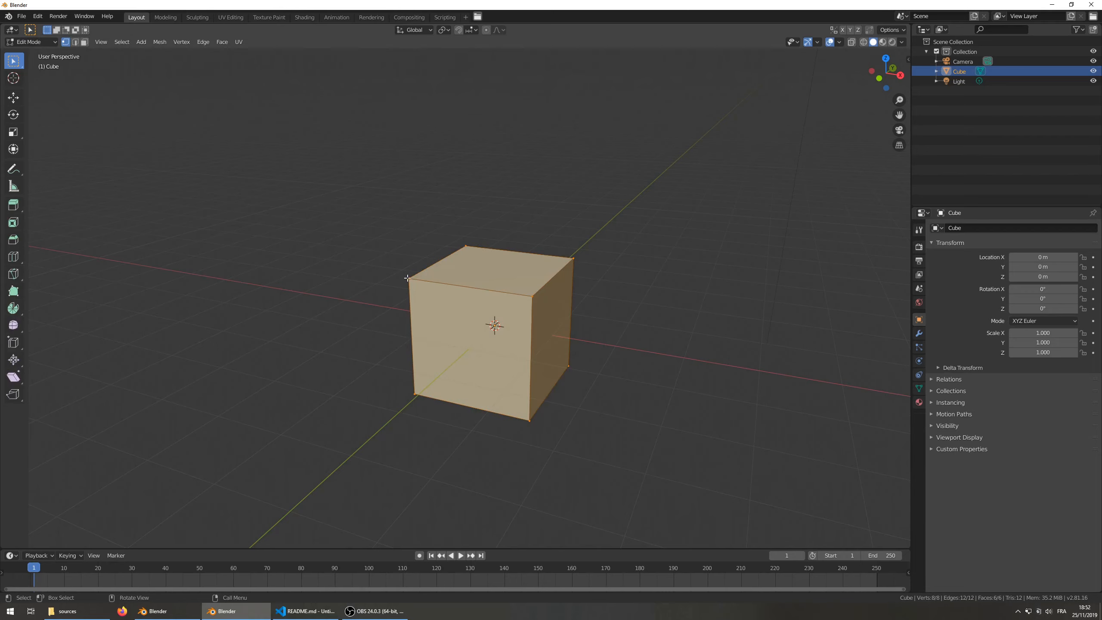
{"action": "left_click", "coordinate": [410, 286]}
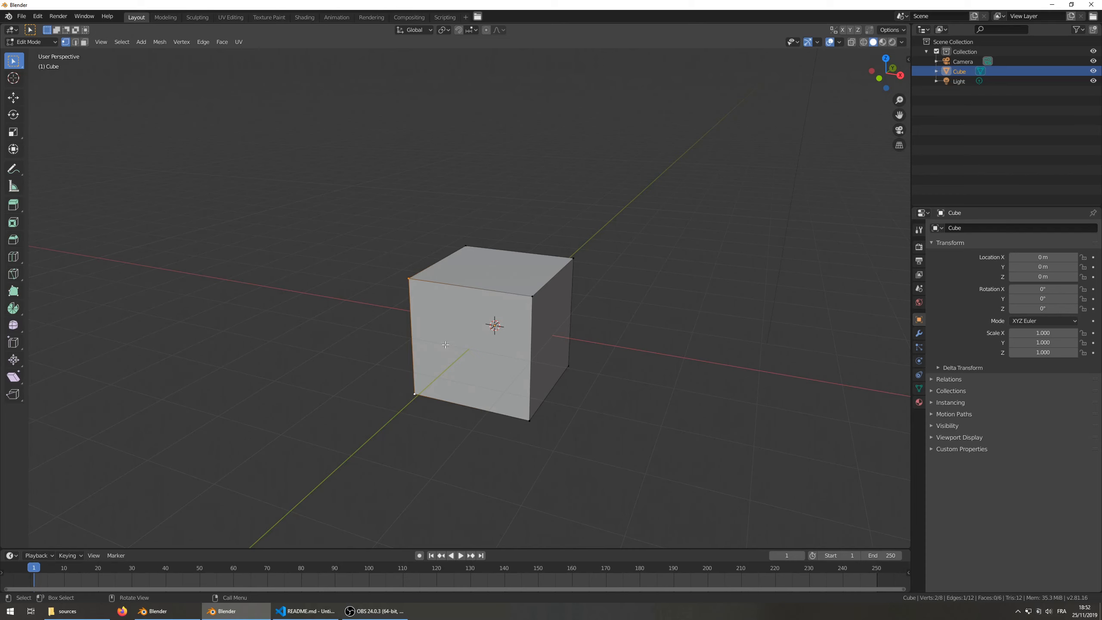
{"action": "key", "text": "Tab"}
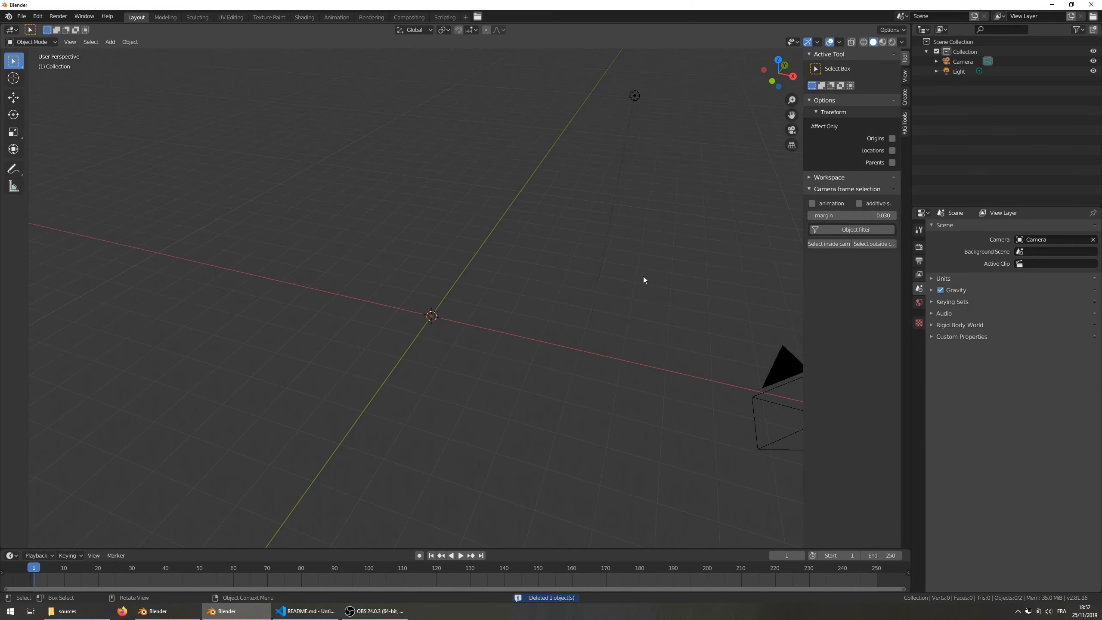
Show the sidebar's Real scale refs panel to reach the Import references tool.
{"action": "left_click", "coordinate": [905, 75]}
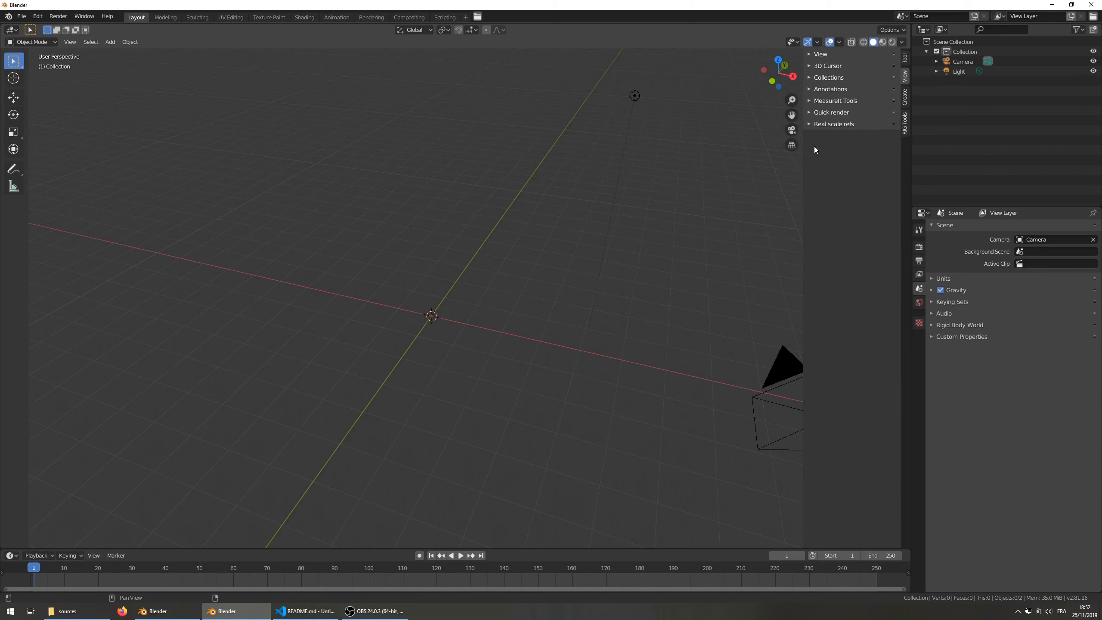
{"action": "left_click", "coordinate": [835, 124]}
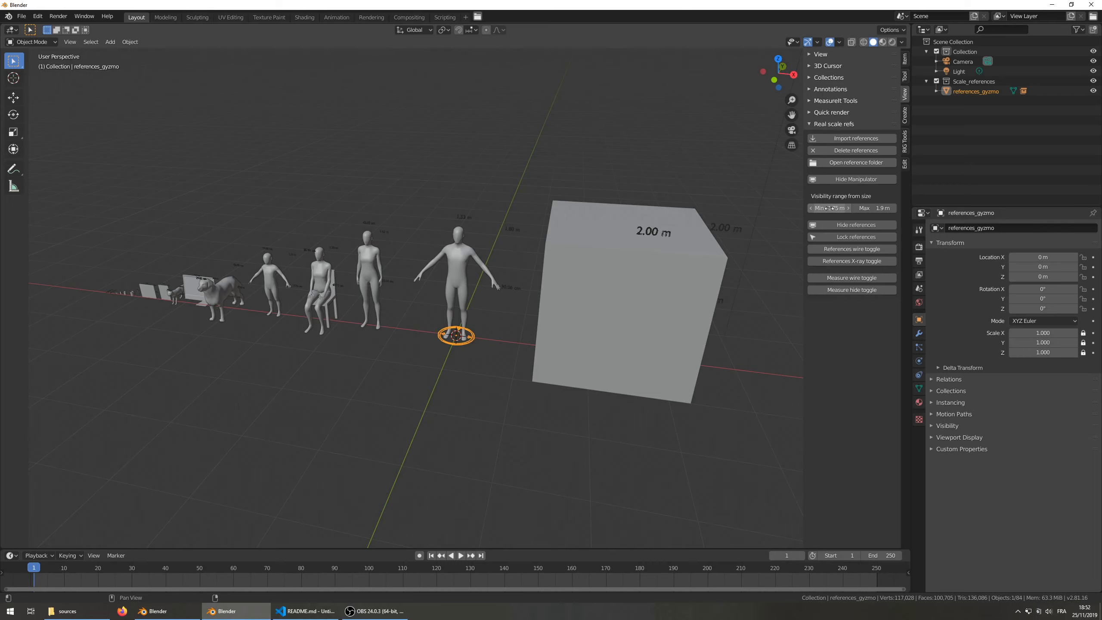
Set the visibility range to 0.33 m – 0.74 m so only the monitor reference shows.
{"action": "left_click", "coordinate": [847, 208]}
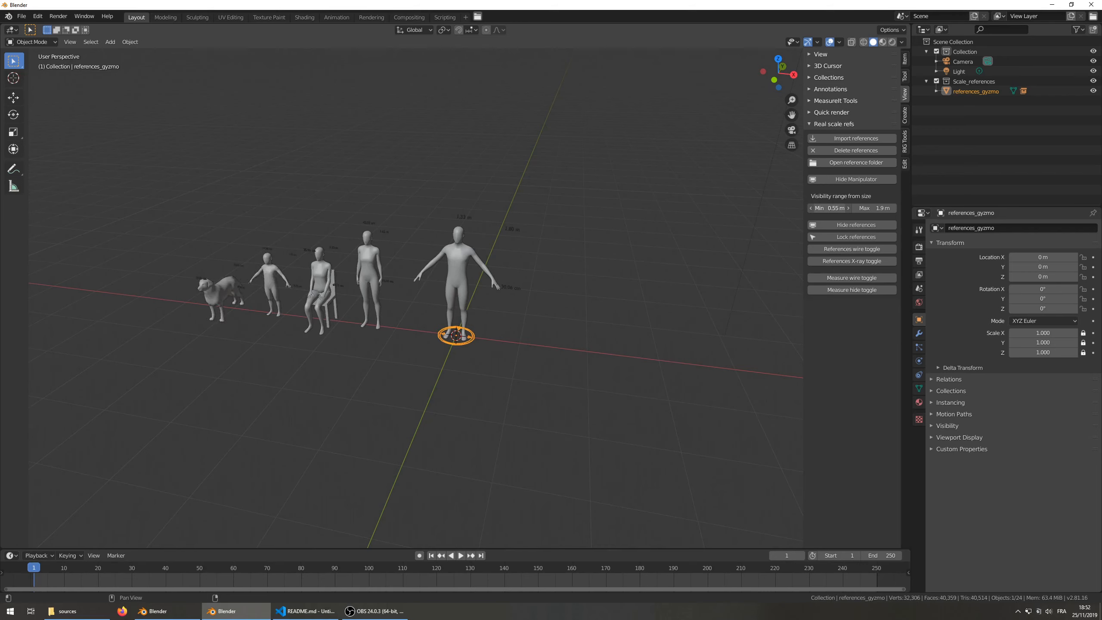
{"action": "left_click", "coordinate": [813, 208]}
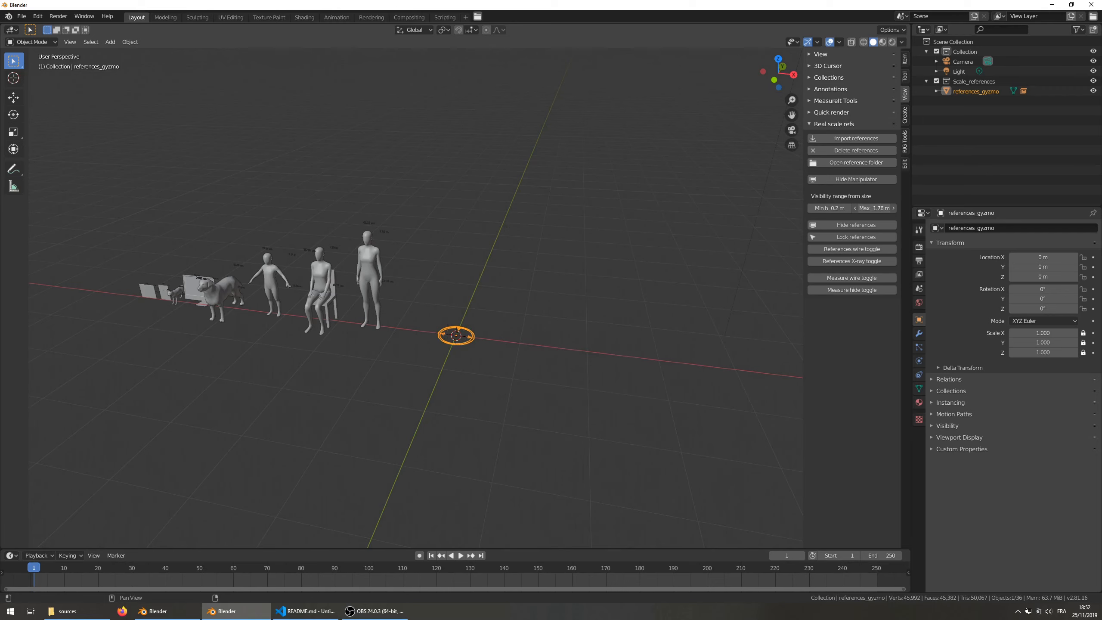
{"action": "left_click", "coordinate": [852, 138]}
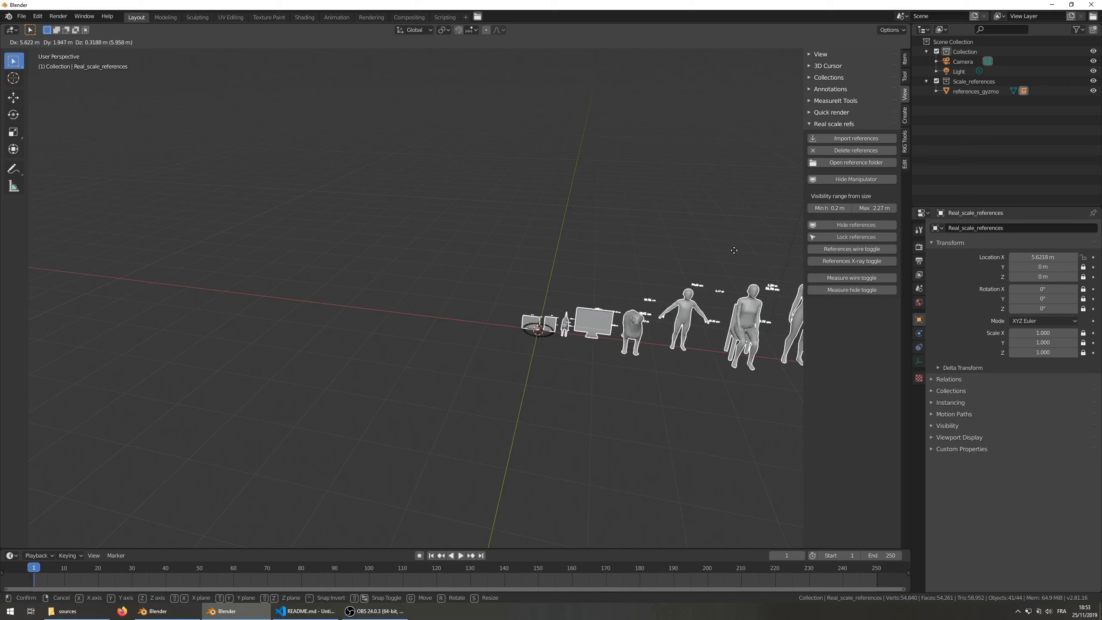
{"action": "mouse_move", "coordinate": [683, 253]}
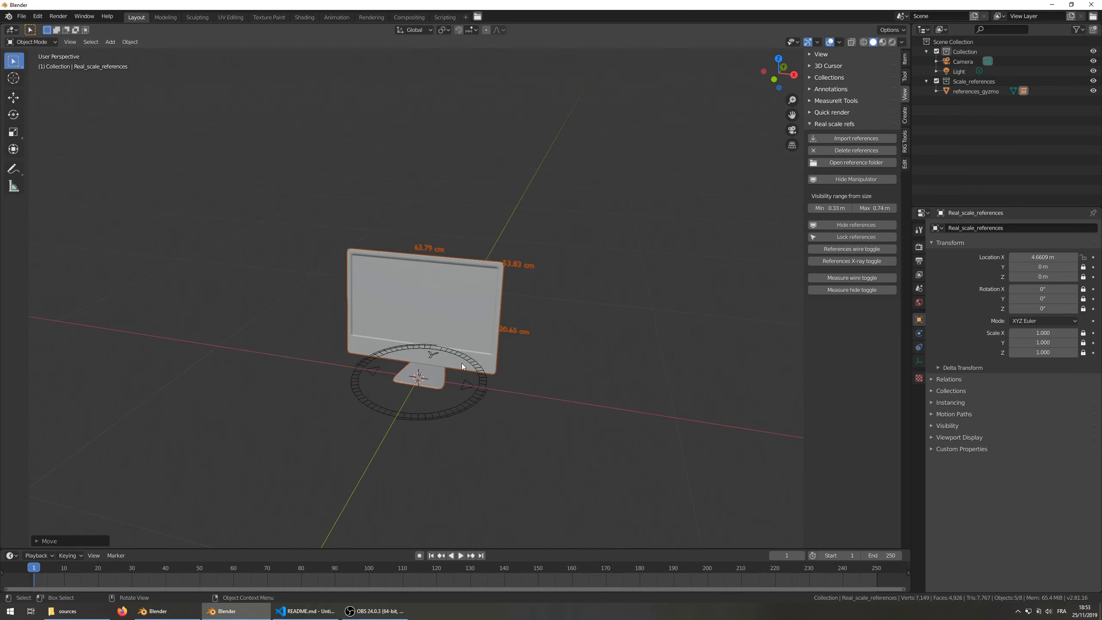
Select the references gizmo ring, hide the manipulator and display the references as wireframe.
{"action": "left_click_drag", "start_coordinate": [422, 358], "coordinate": [299, 327]}
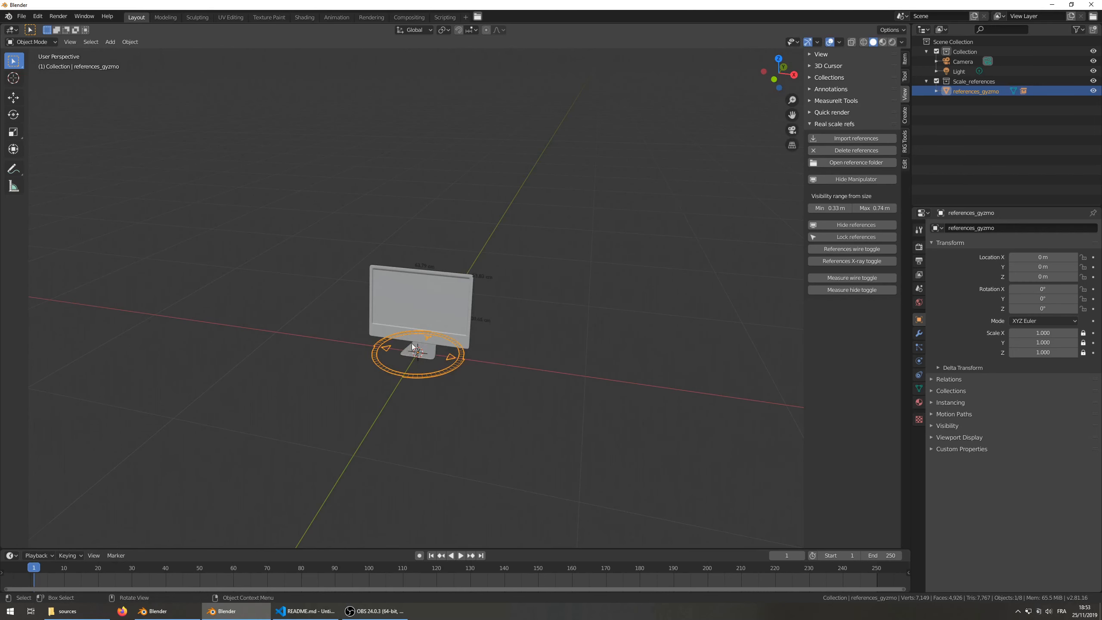
{"action": "key", "text": "r"}
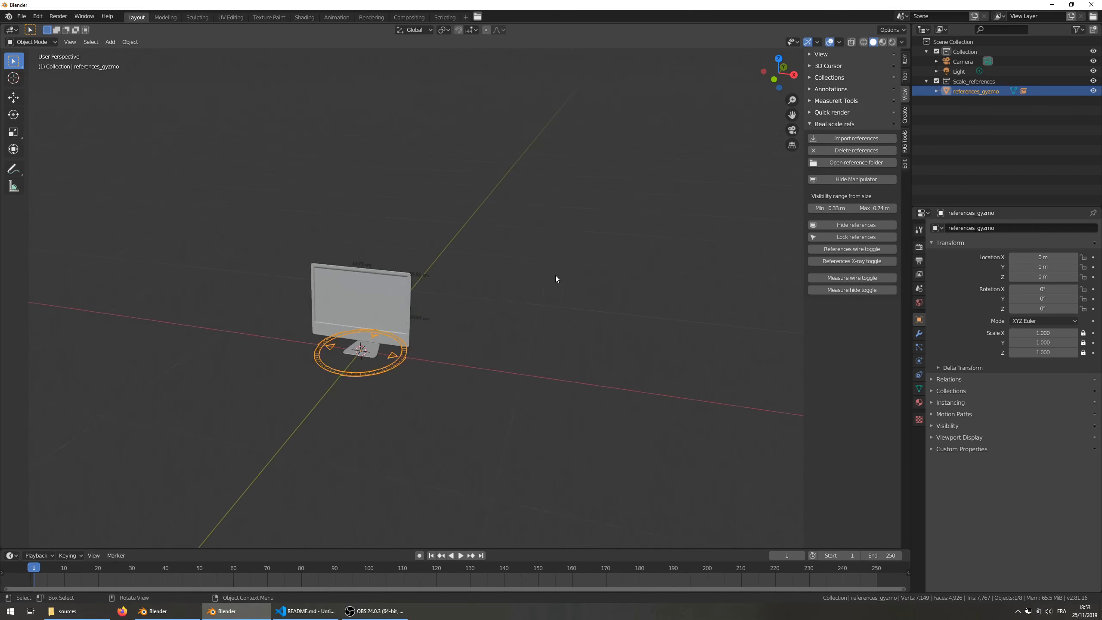
{"action": "left_click", "coordinate": [850, 224]}
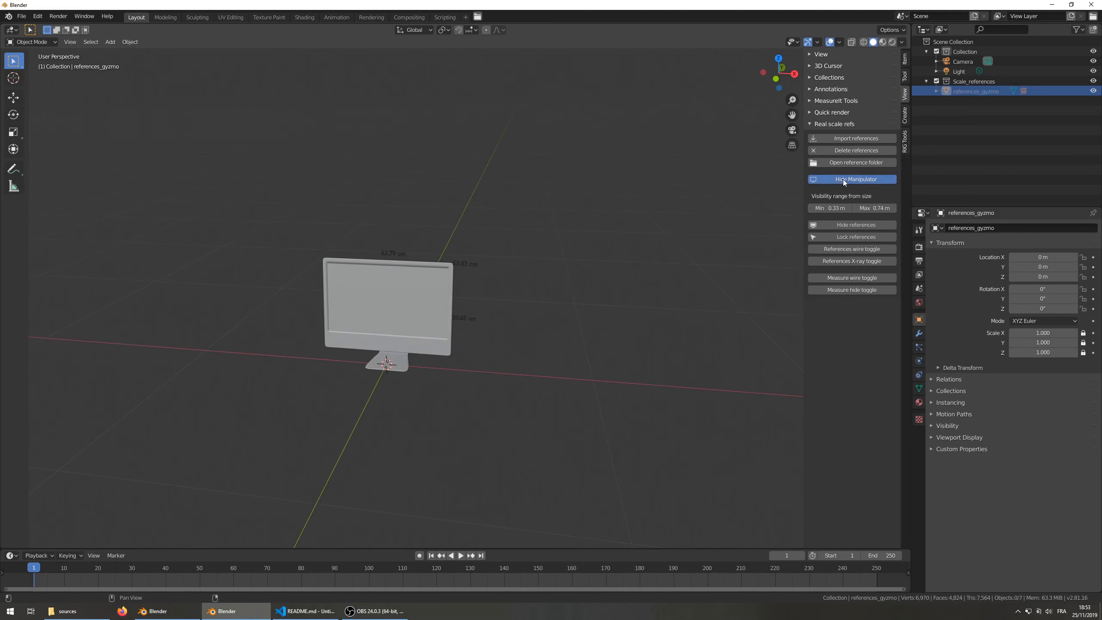
{"action": "left_click", "coordinate": [852, 237]}
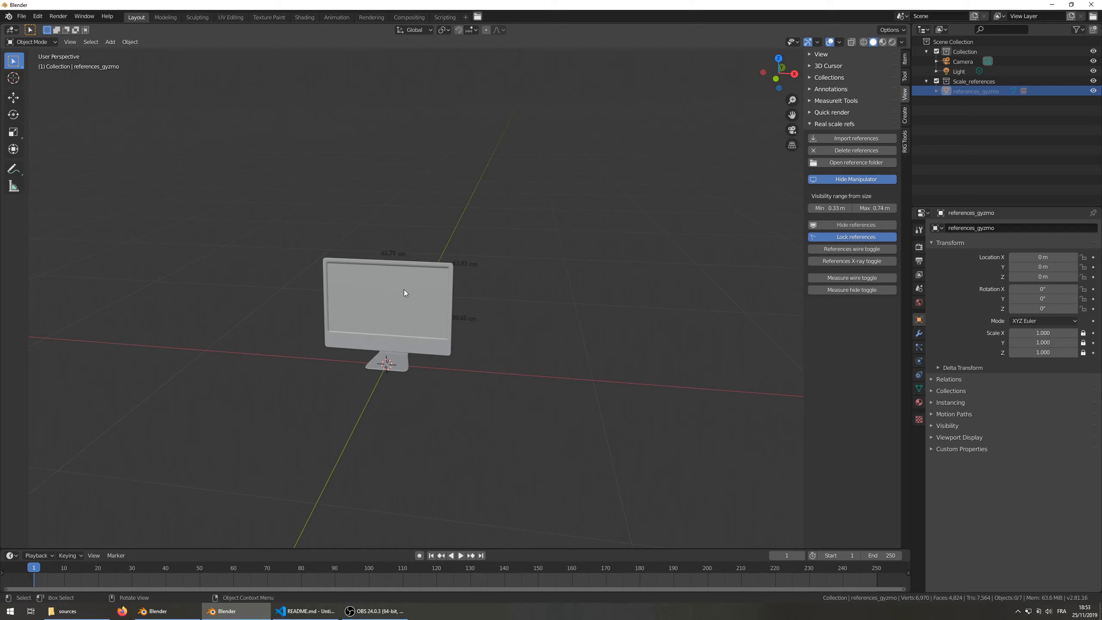
{"action": "mouse_move", "coordinate": [782, 244]}
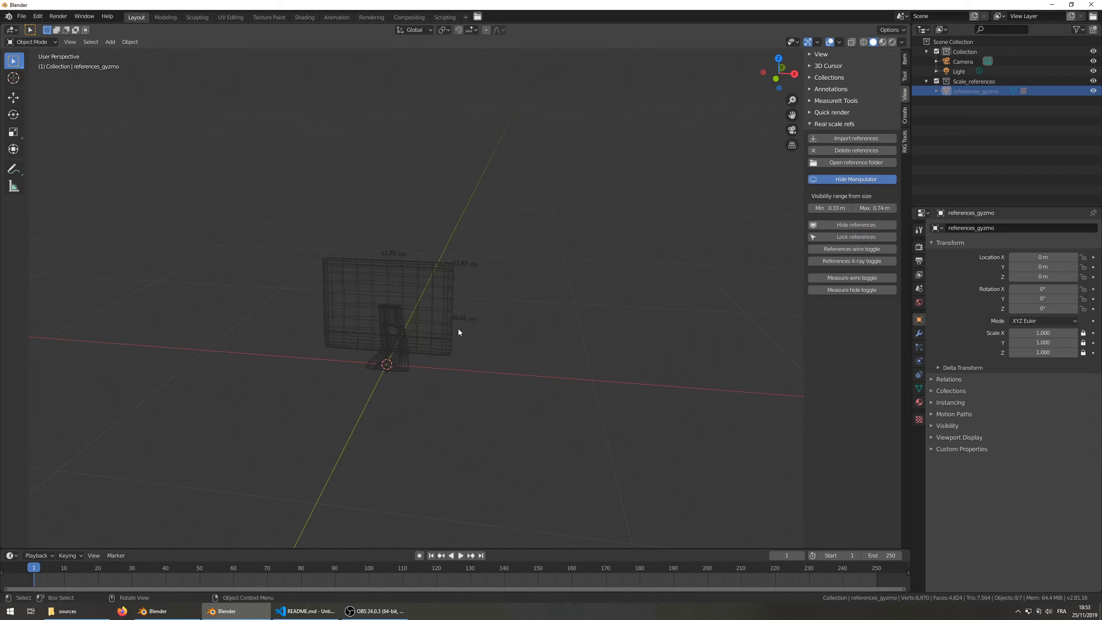
Add a test cube by the monitor, change the references' shading and toggle the measurement labels.
{"action": "left_click", "coordinate": [852, 249]}
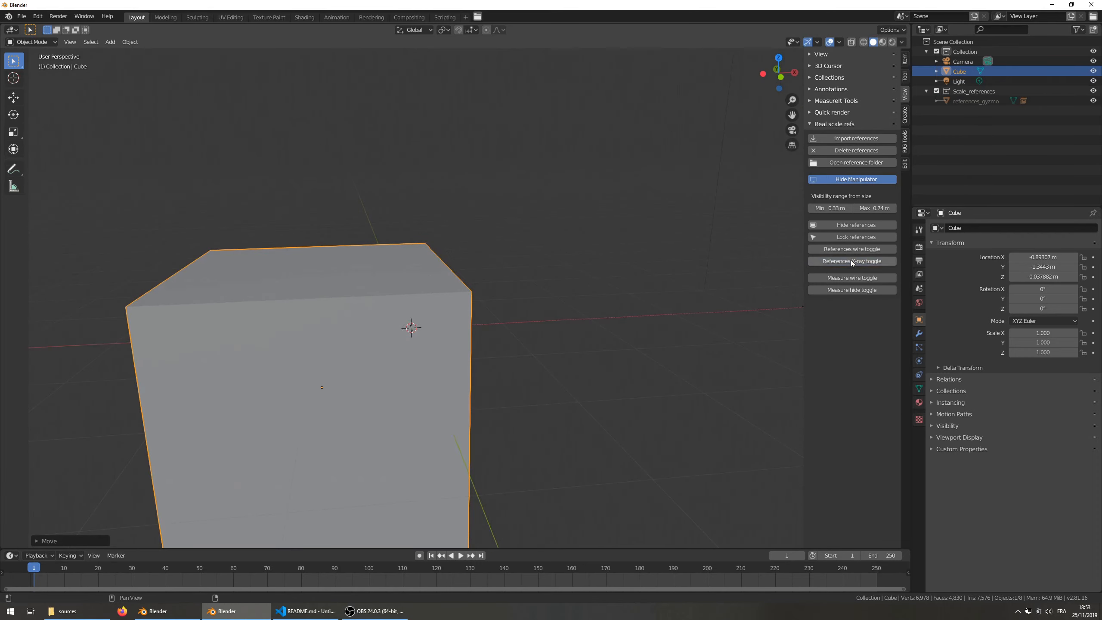
{"action": "left_click", "coordinate": [852, 261]}
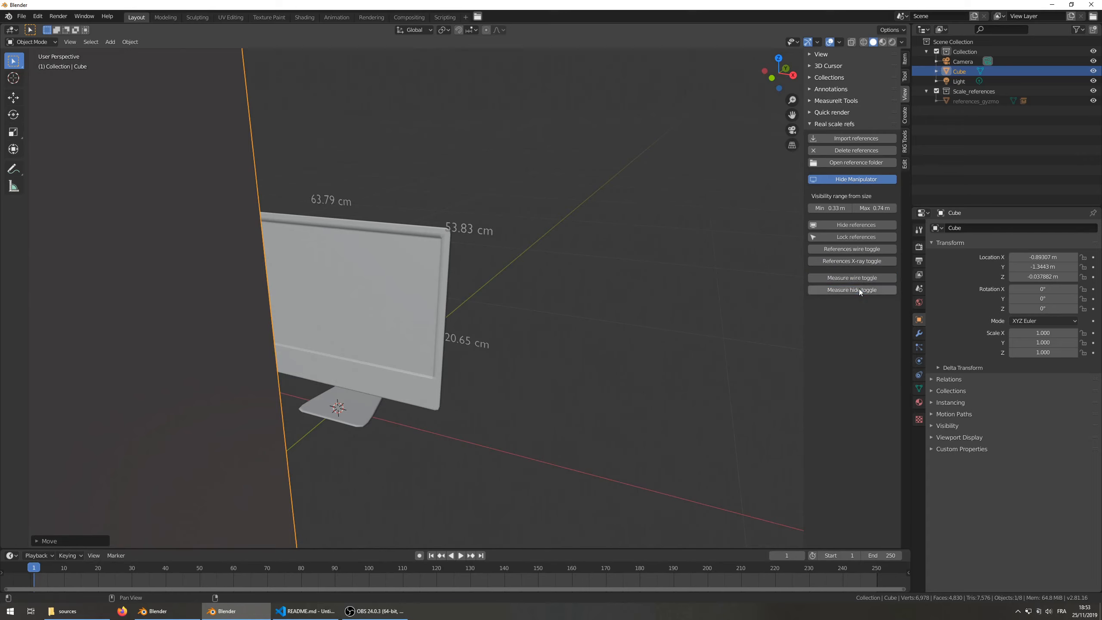
{"action": "left_click", "coordinate": [851, 289]}
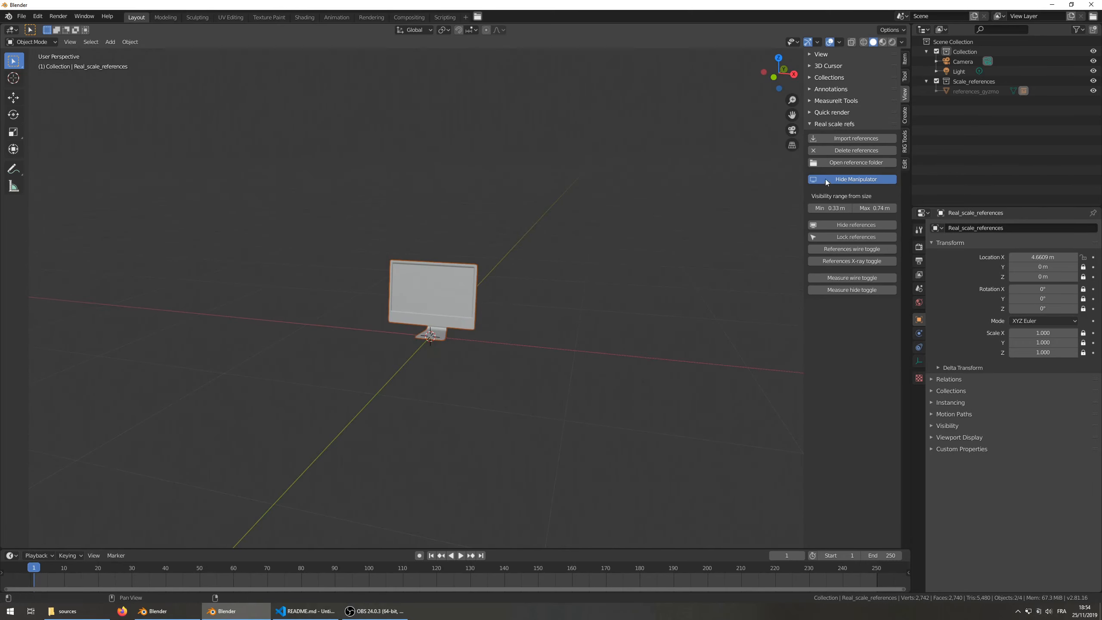
Show the manipulator again, delete the references, re-import them and delete them once more.
{"action": "left_click", "coordinate": [855, 178]}
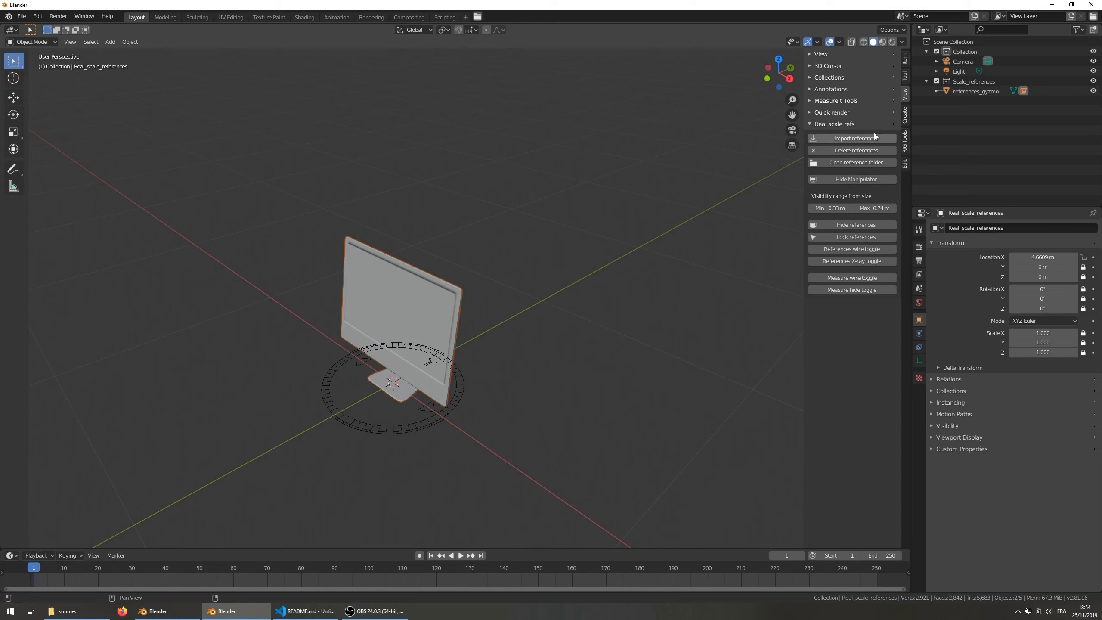
{"action": "left_click", "coordinate": [856, 149]}
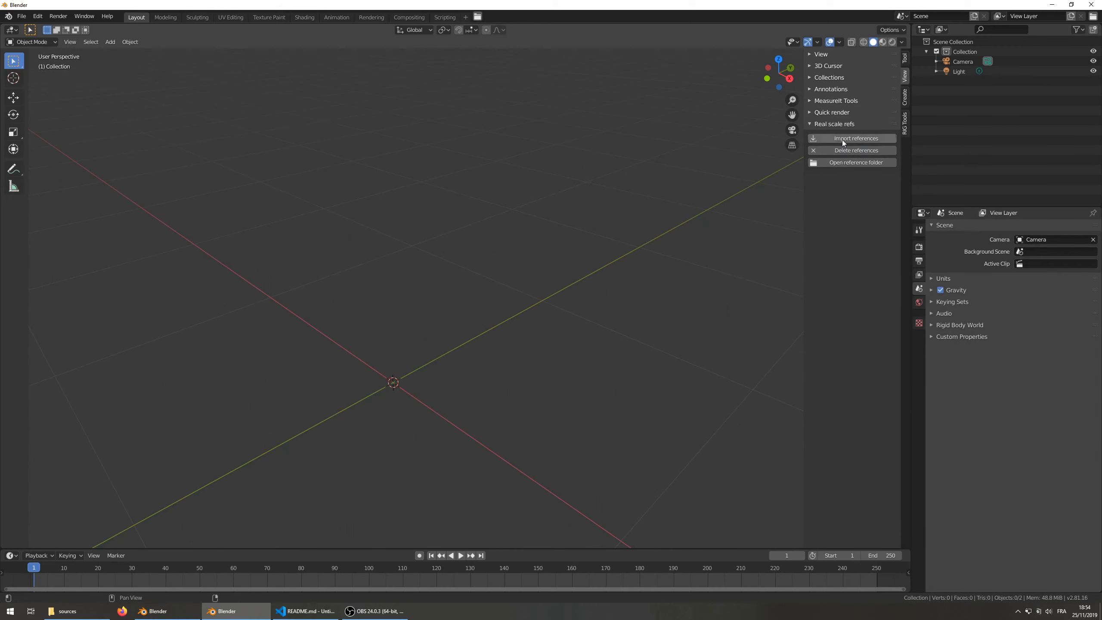
{"action": "left_click", "coordinate": [856, 137]}
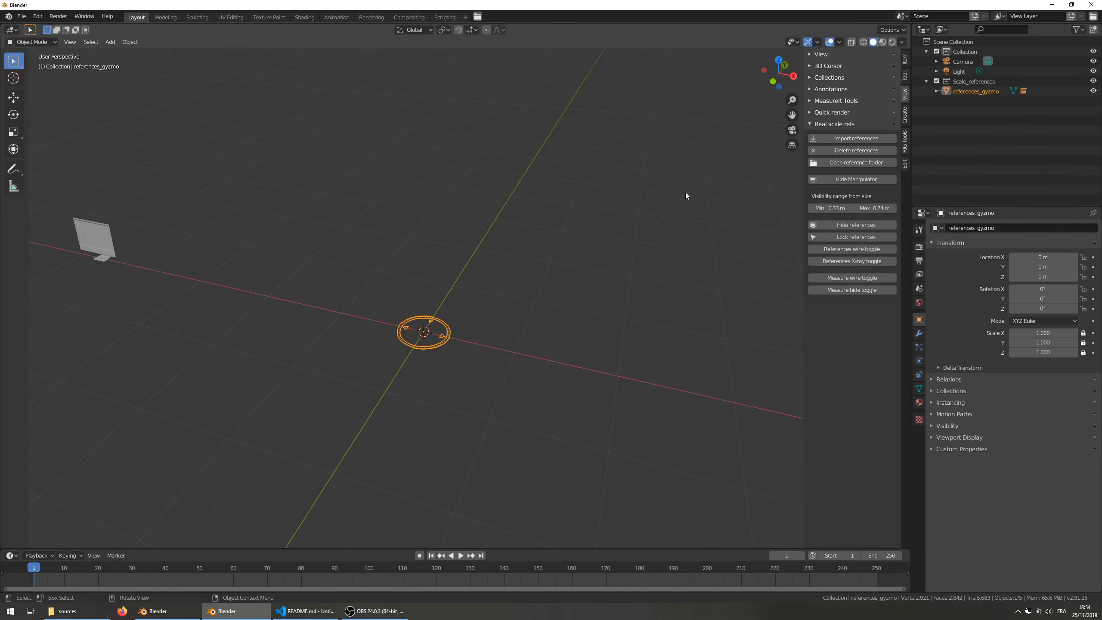
{"action": "left_click", "coordinate": [855, 150]}
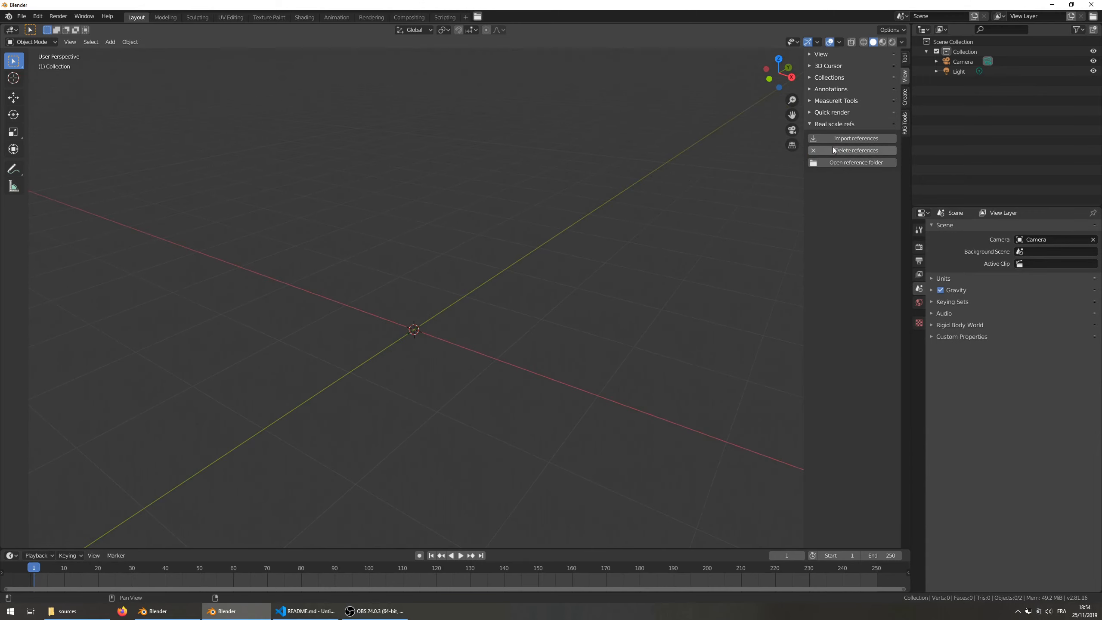
{"action": "mouse_move", "coordinate": [855, 162]}
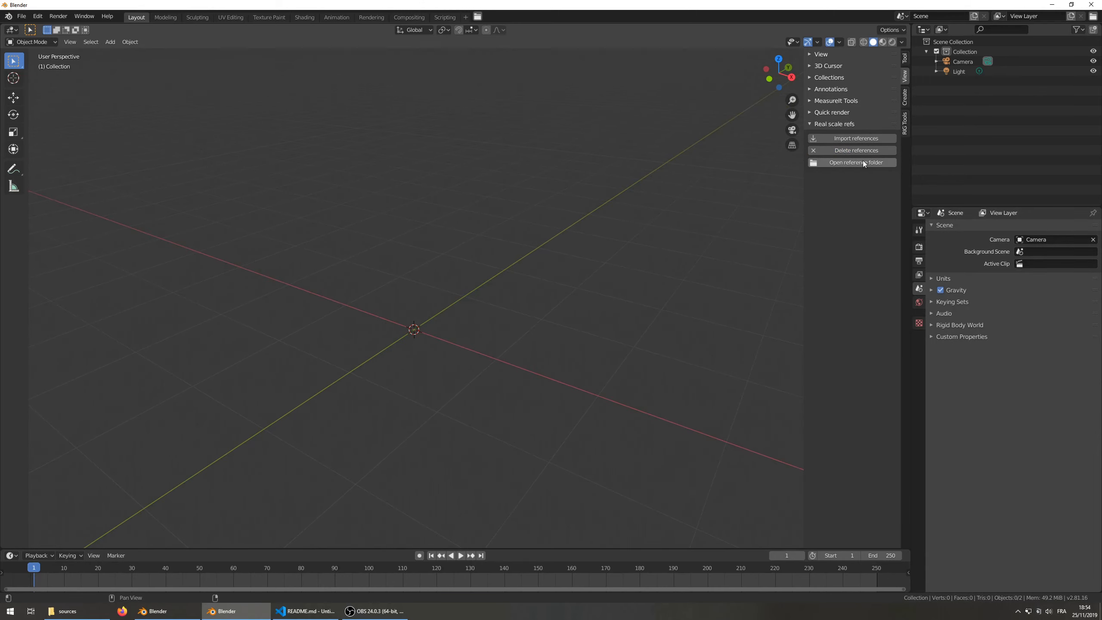
From the add-on's sources folder, open scale_refs_models.blend in Blender.
{"action": "left_click", "coordinate": [852, 163]}
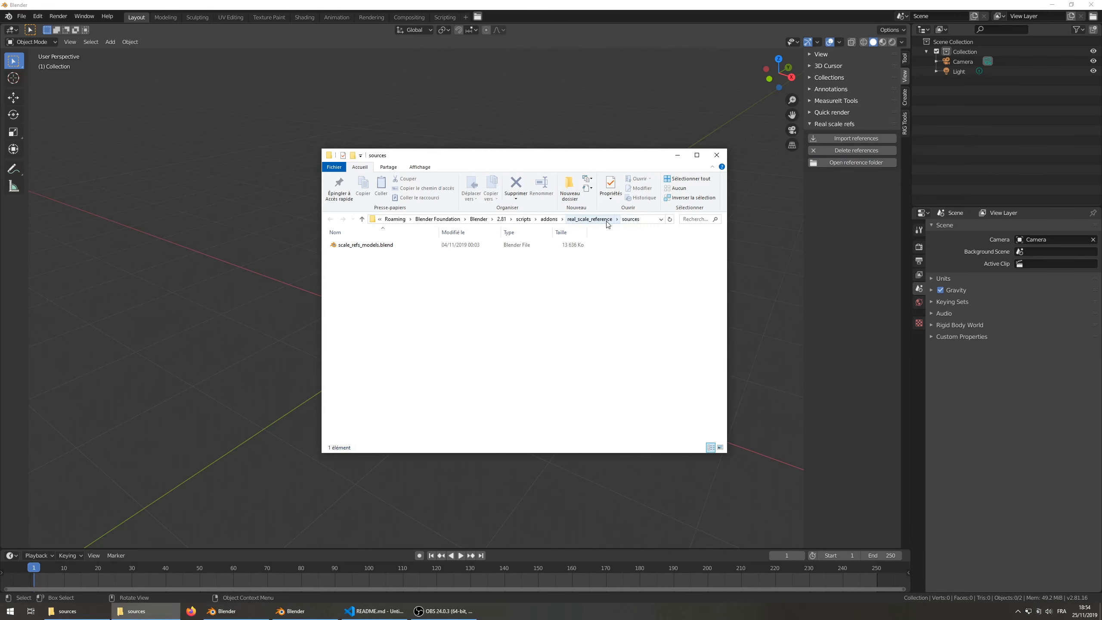
{"action": "left_click", "coordinate": [380, 245]}
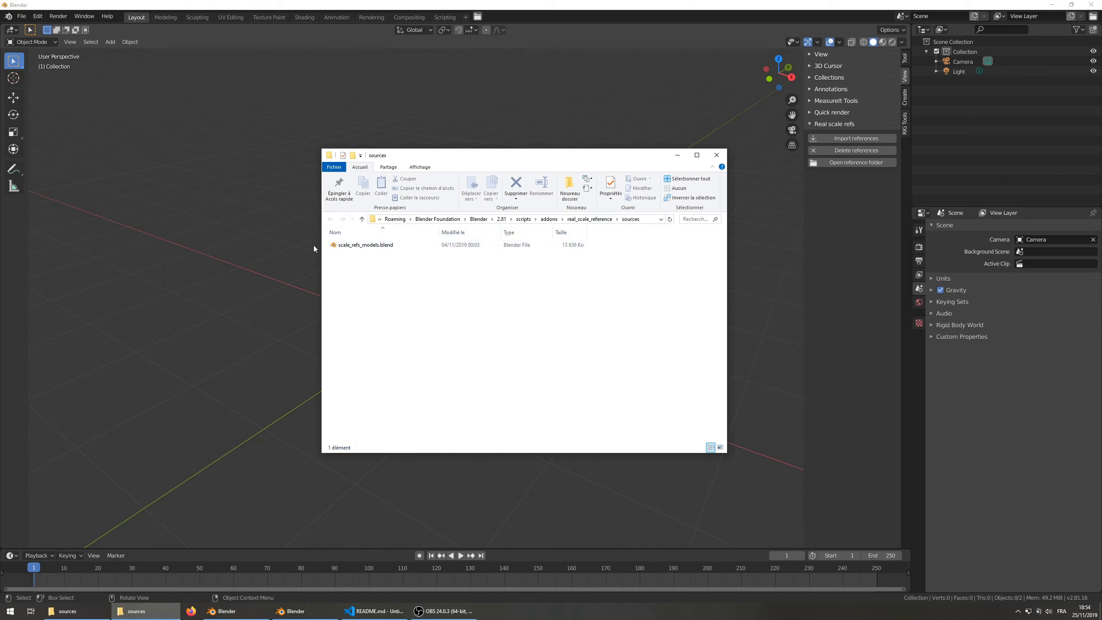
{"action": "right_click", "coordinate": [364, 245]}
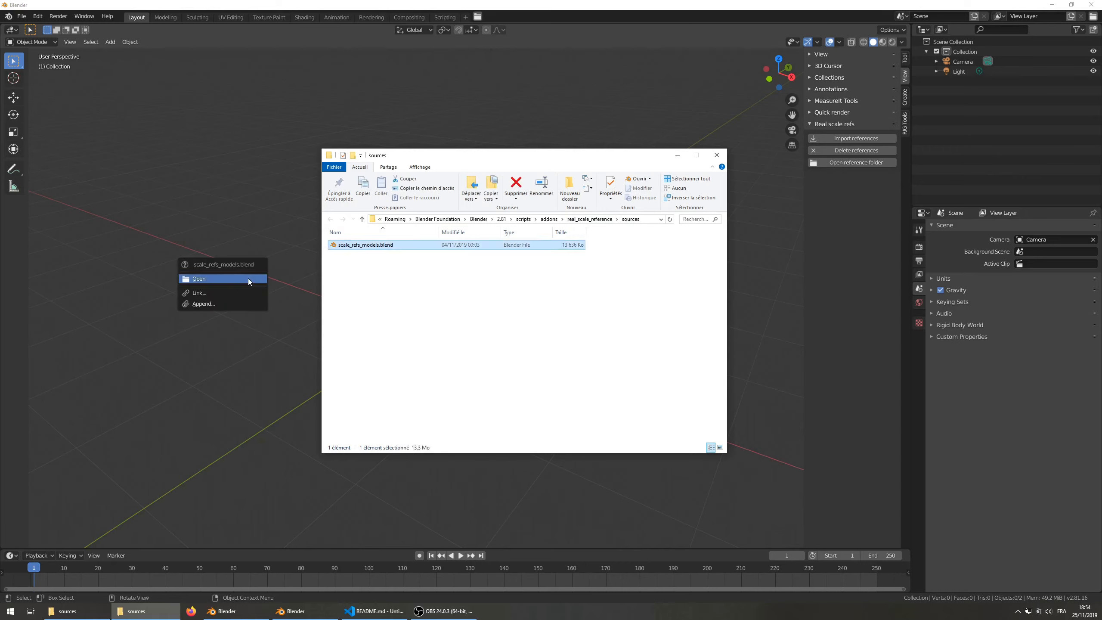
{"action": "left_click", "coordinate": [199, 278]}
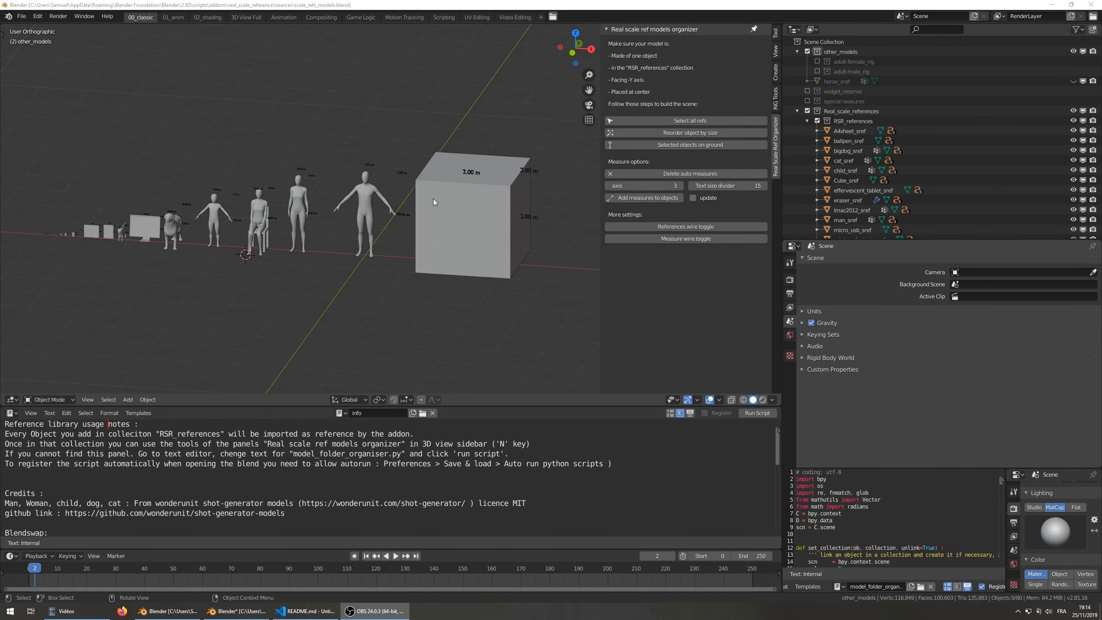
{"action": "mouse_move", "coordinate": [170, 224]}
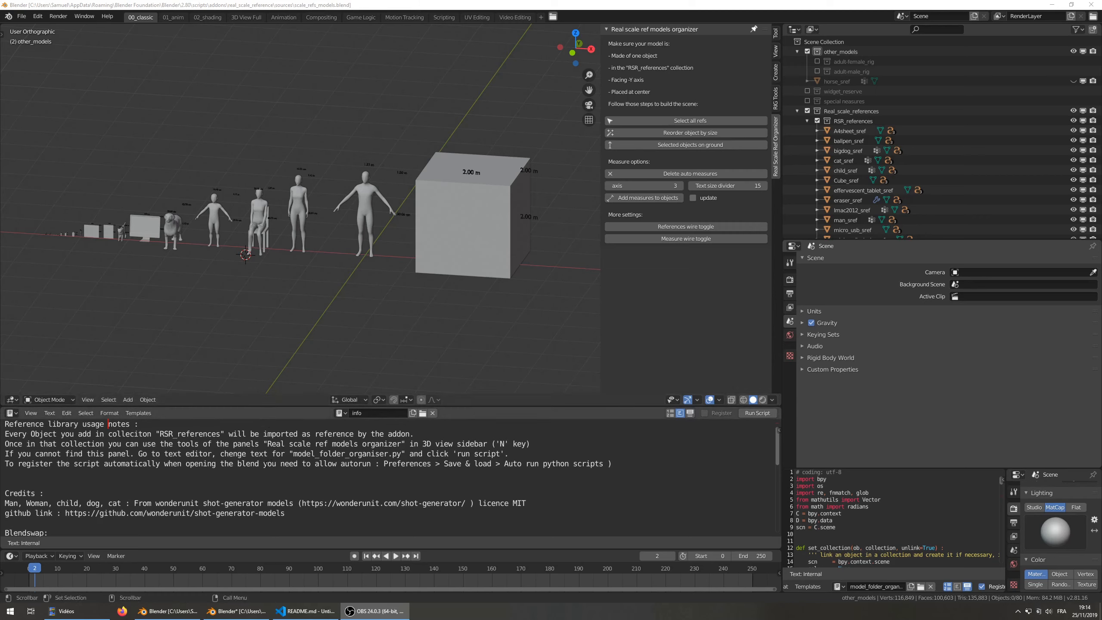
{"action": "scroll", "scroll_direction": "down", "scroll_amount": 3}
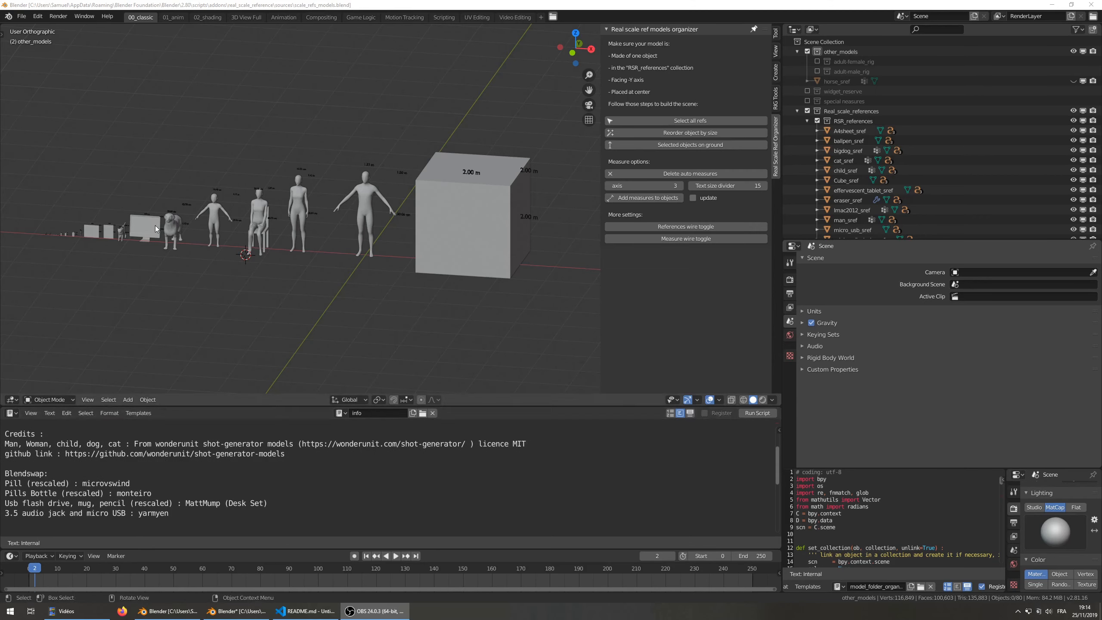
{"action": "mouse_move", "coordinate": [155, 247]}
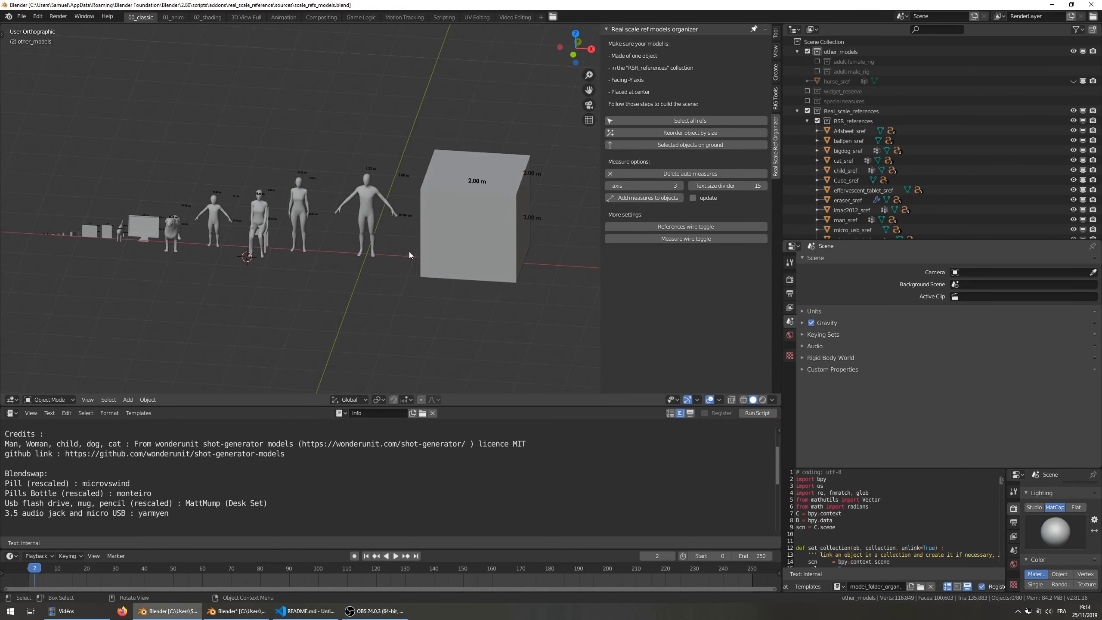
{"action": "mouse_move", "coordinate": [777, 143]}
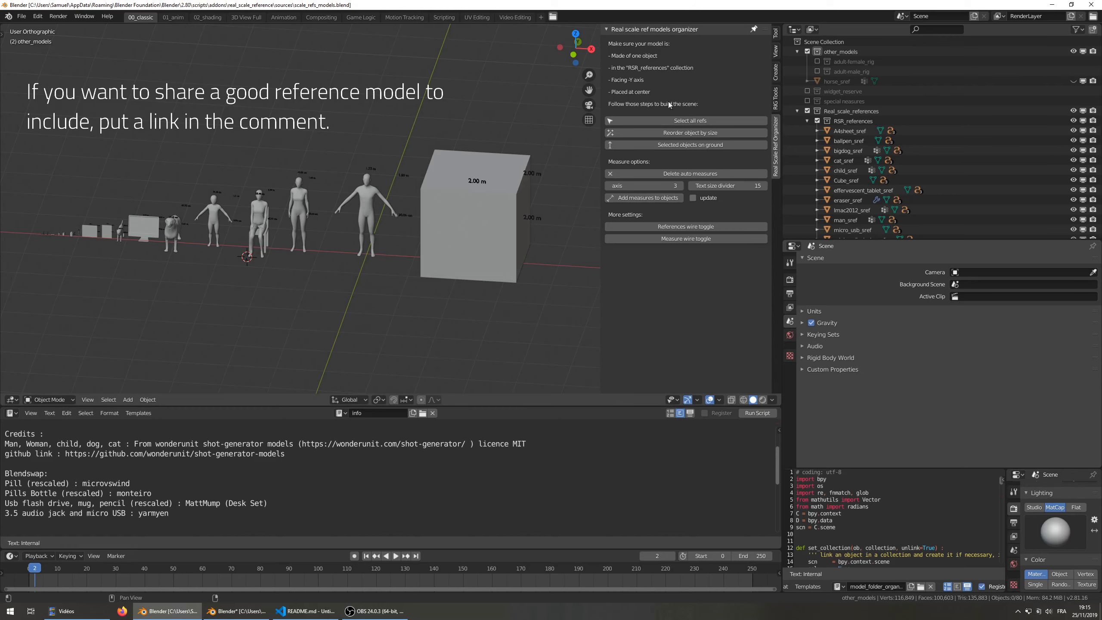
{"action": "mouse_move", "coordinate": [757, 85]}
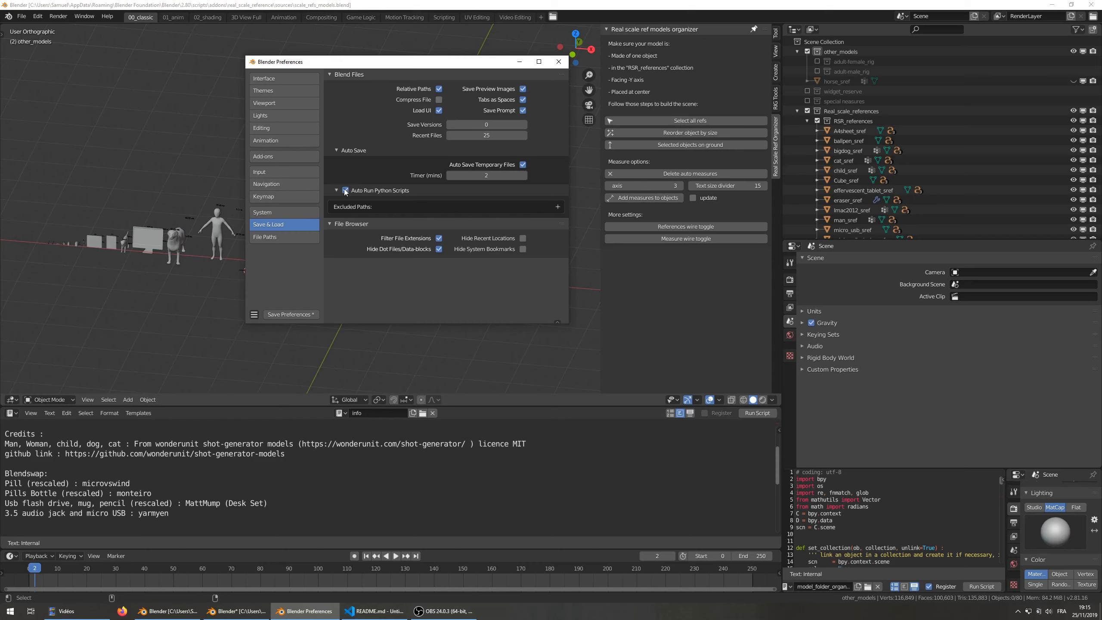
Tick Auto Run Python Scripts in the Save & Load preferences.
{"action": "left_click", "coordinate": [558, 61]}
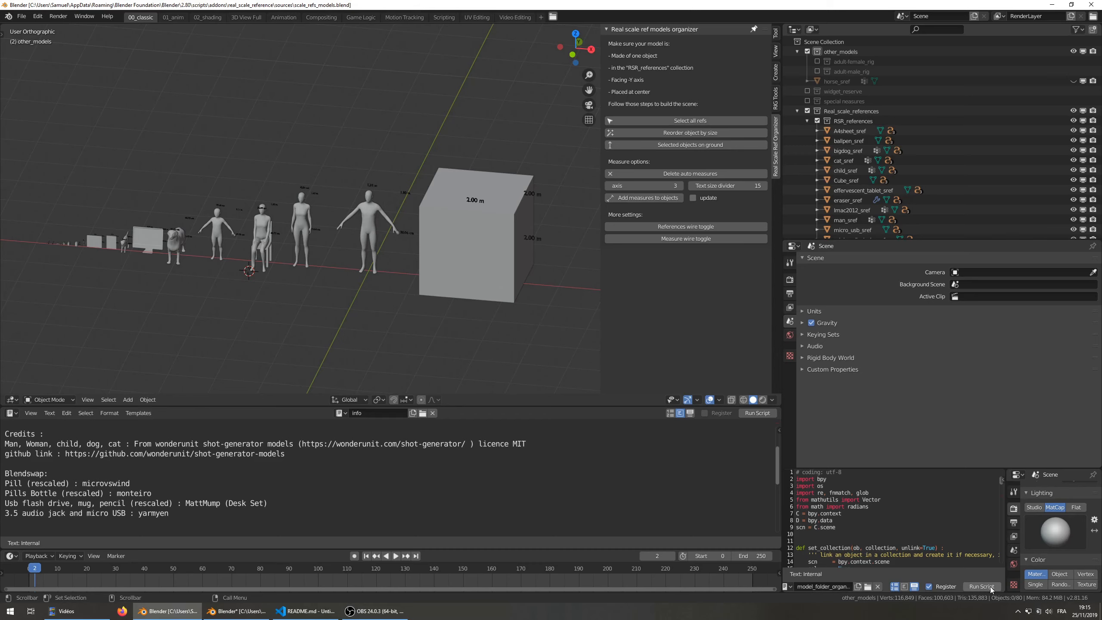
Run the model folder organiser script from the Text Editor.
{"action": "left_click", "coordinate": [982, 587]}
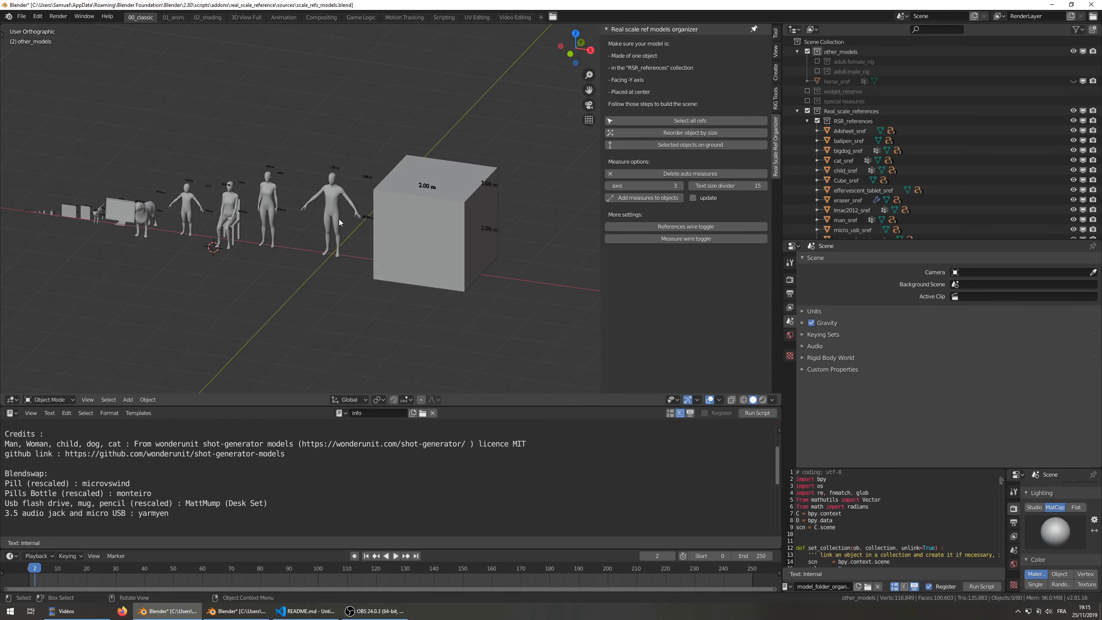
{"action": "mouse_move", "coordinate": [414, 184]}
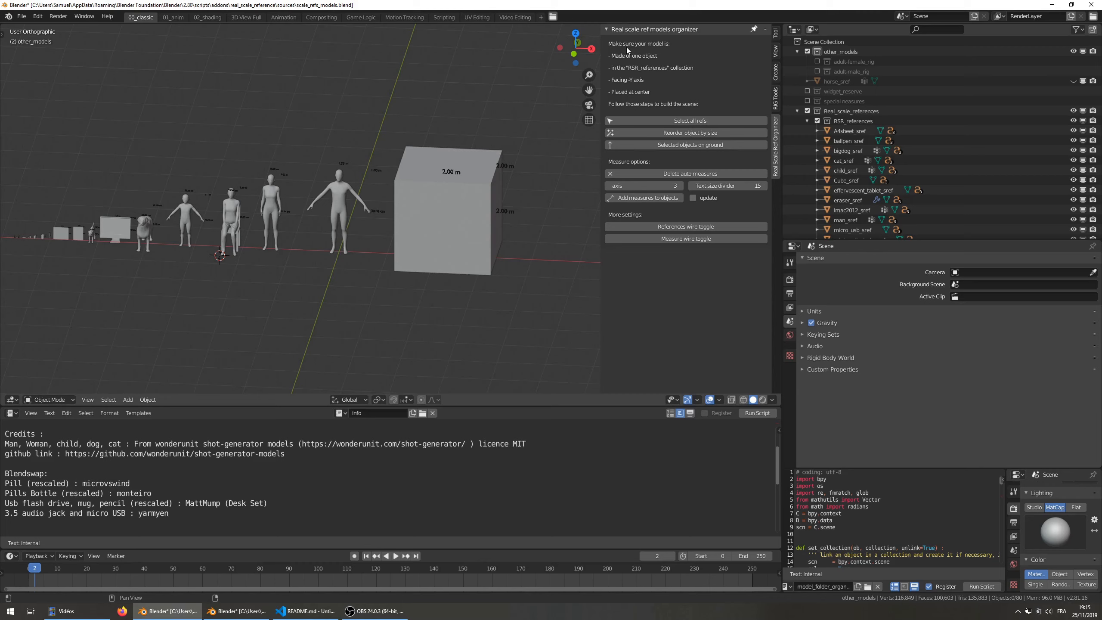
{"action": "mouse_move", "coordinate": [636, 56]}
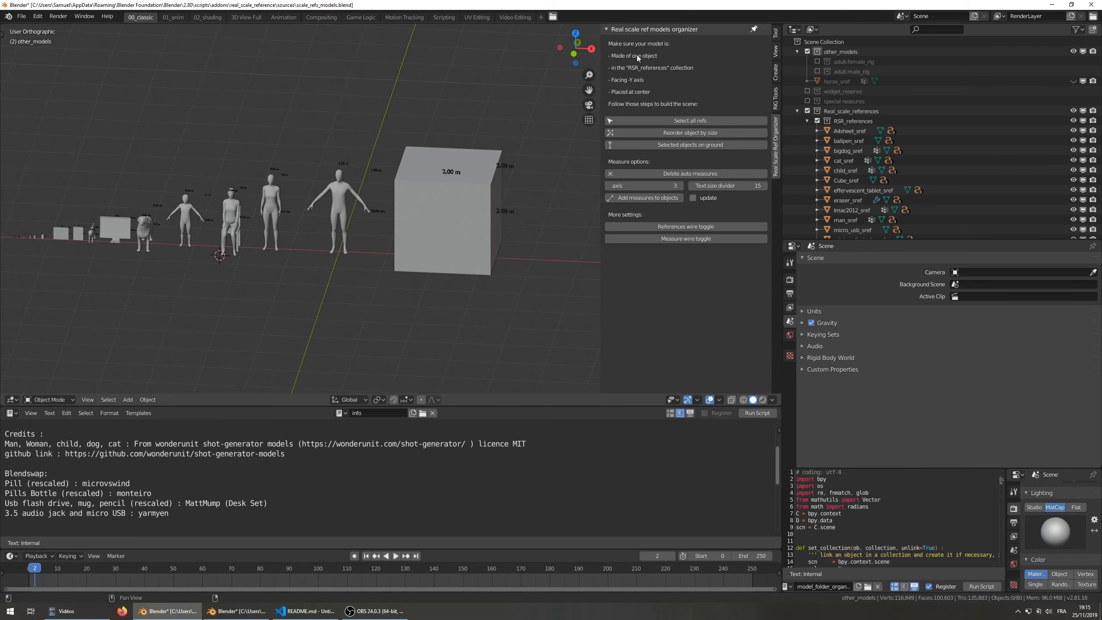
Add two UV spheres, the second scaled to about 0.547 and moved beside the first.
{"action": "left_click", "coordinate": [127, 400]}
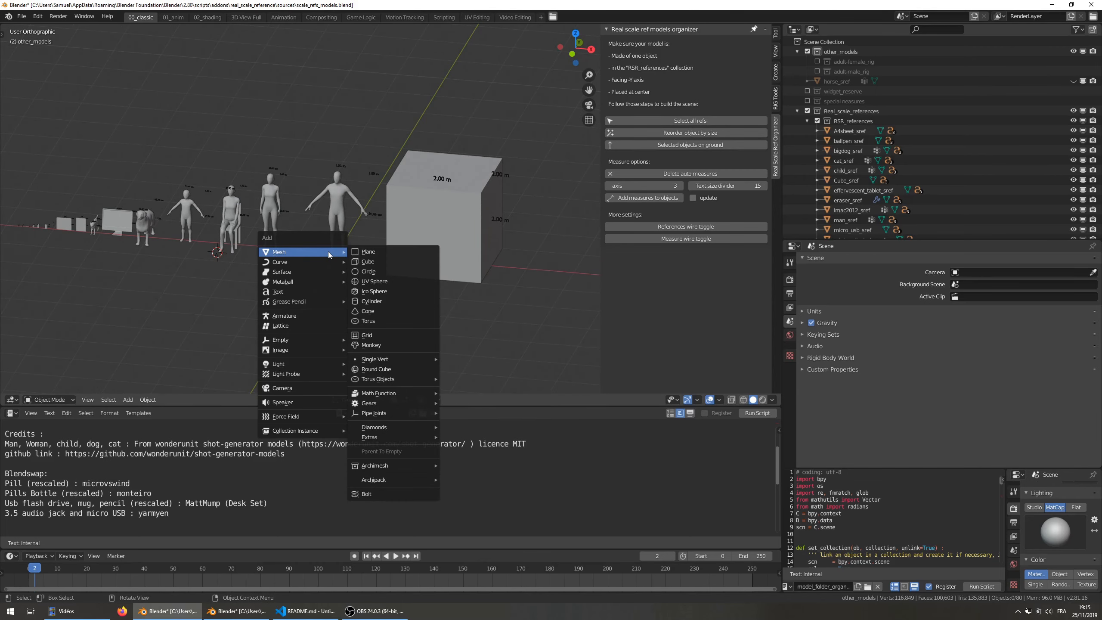
{"action": "left_click", "coordinate": [374, 281]}
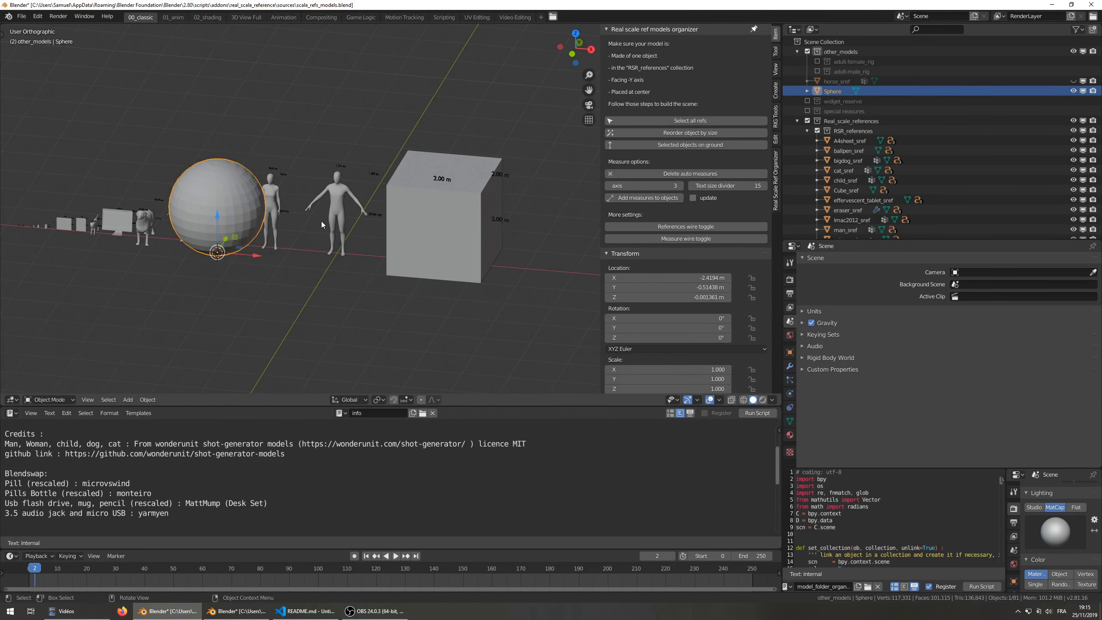
{"action": "left_click", "coordinate": [127, 399]}
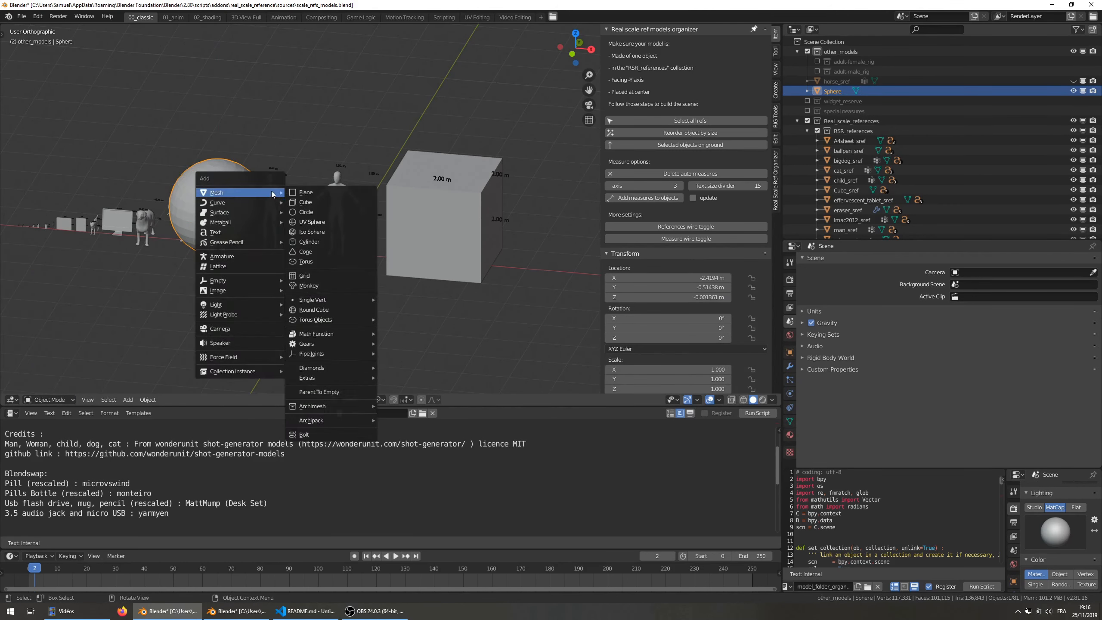
{"action": "left_click", "coordinate": [312, 222]}
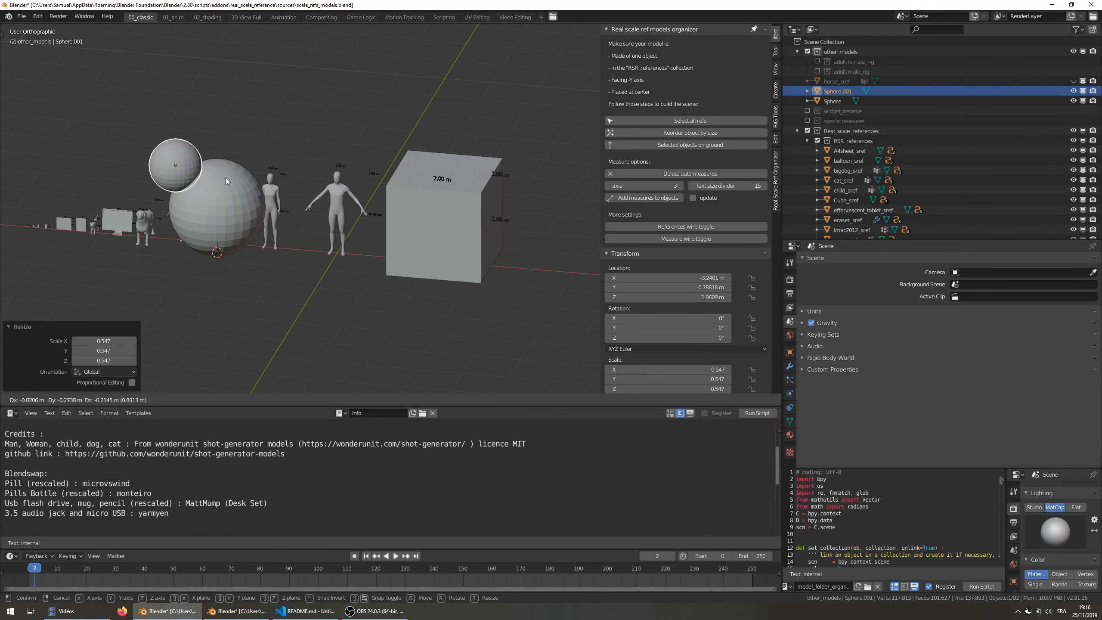
{"action": "key", "text": "shift+d"}
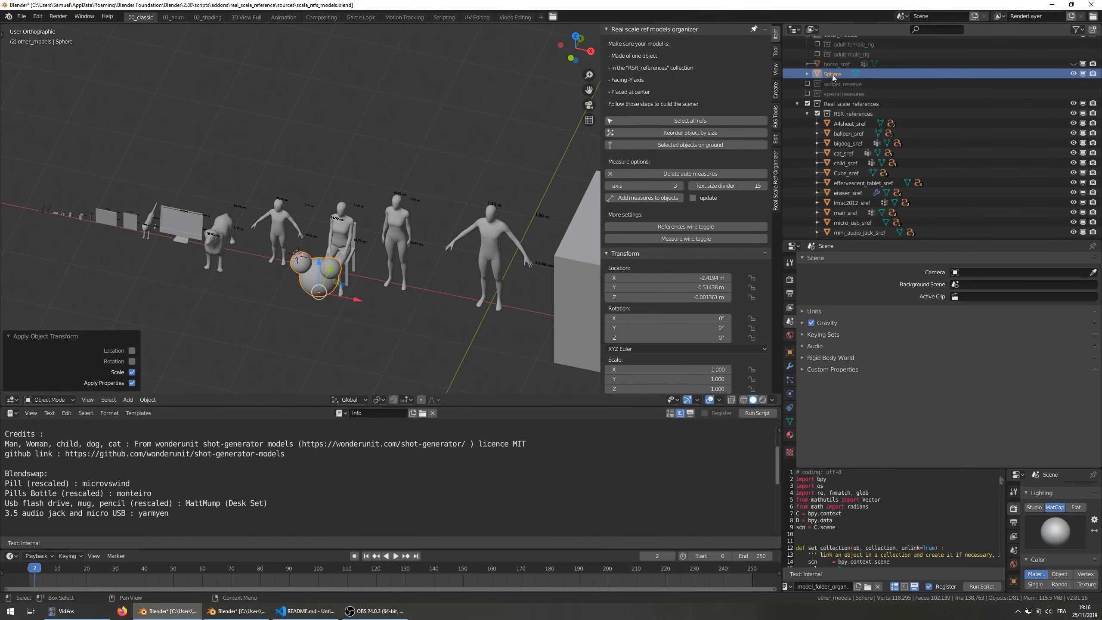
Rename the joined sphere object in the Outliner to Sphere_sref under RSR_references.
{"action": "scroll", "scroll_direction": "down", "scroll_amount": 3}
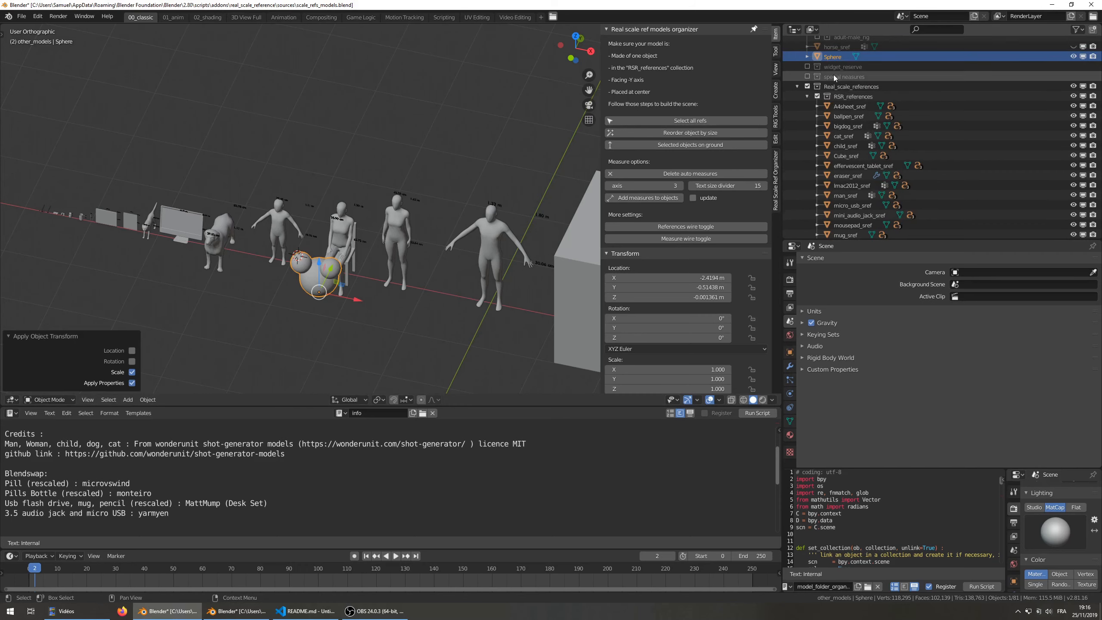
{"action": "scroll", "scroll_direction": "down", "scroll_amount": 3}
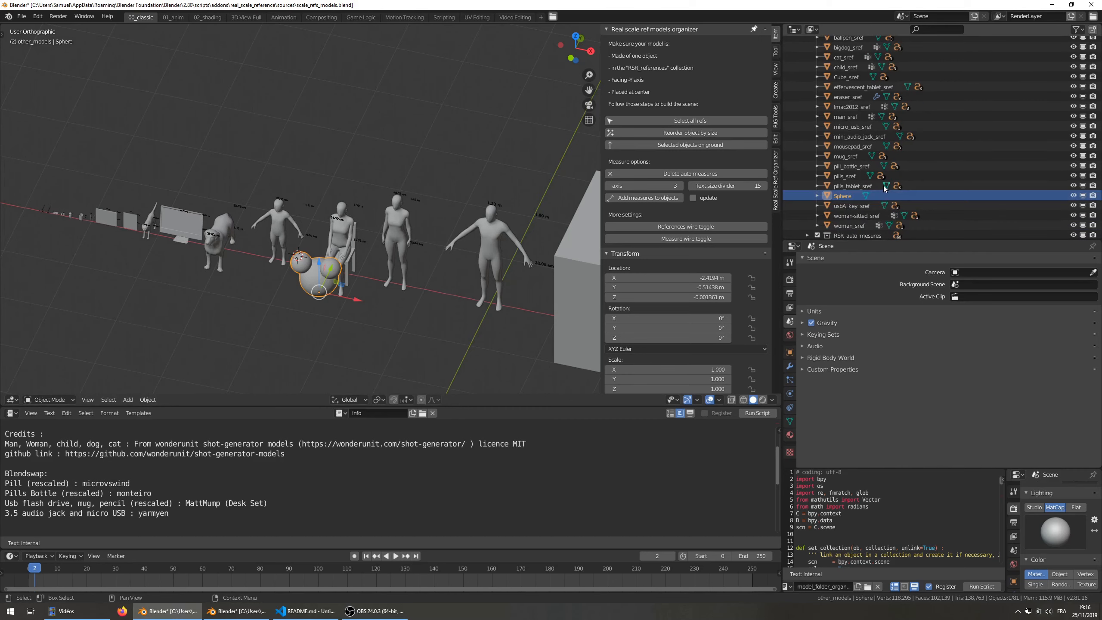
{"action": "double_click", "coordinate": [843, 195]}
{"action": "type", "text": "_sref"}
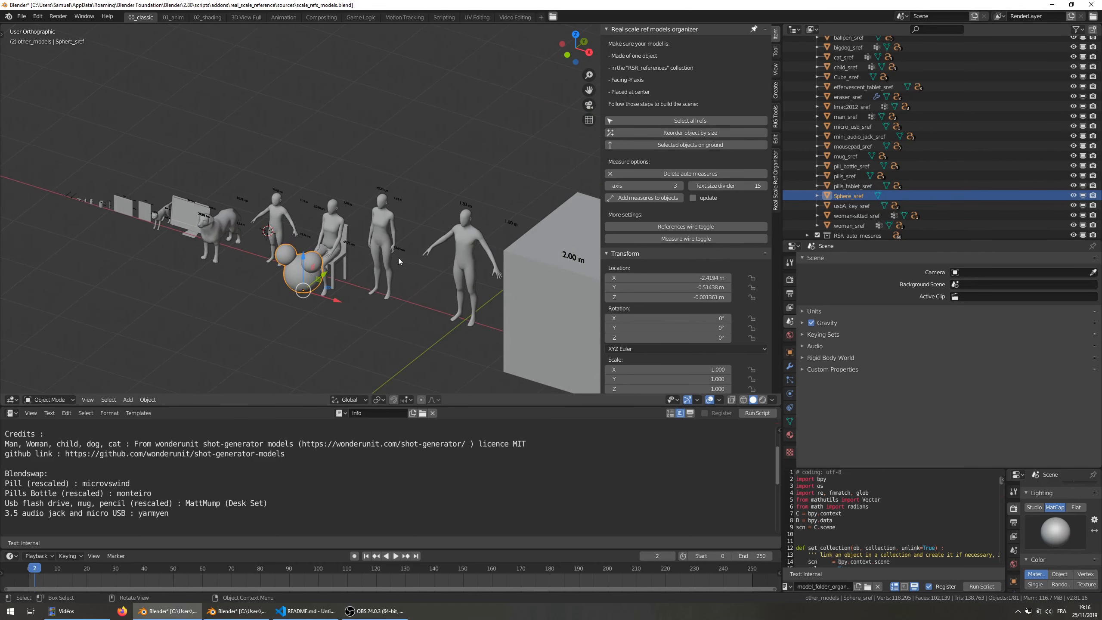
Drop Sphere_sref to ground level using 'Selected objects on ground'.
{"action": "left_click_drag", "start_coordinate": [351, 246], "coordinate": [324, 239]}
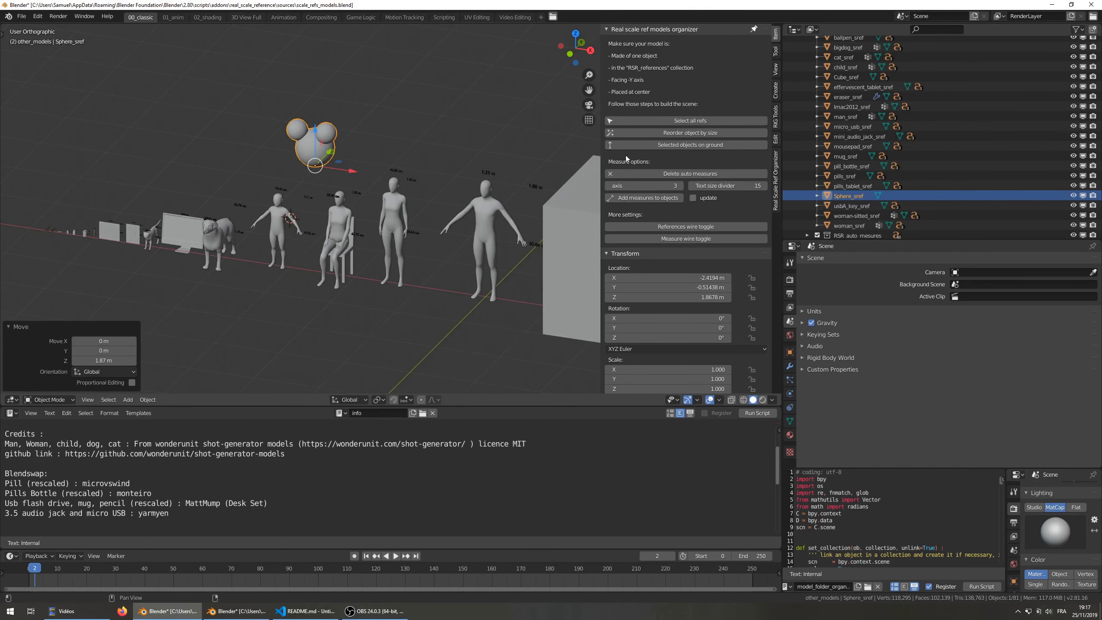
{"action": "left_click", "coordinate": [645, 197]}
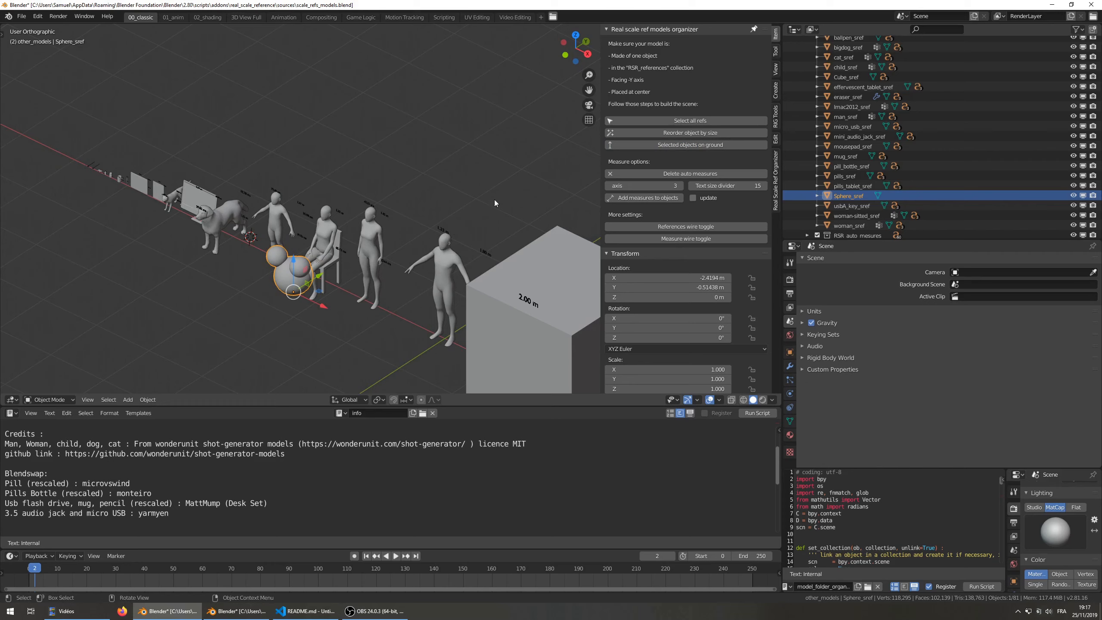
Select all references, delete the old auto measures and add fresh measurement labels.
{"action": "left_click", "coordinate": [690, 120]}
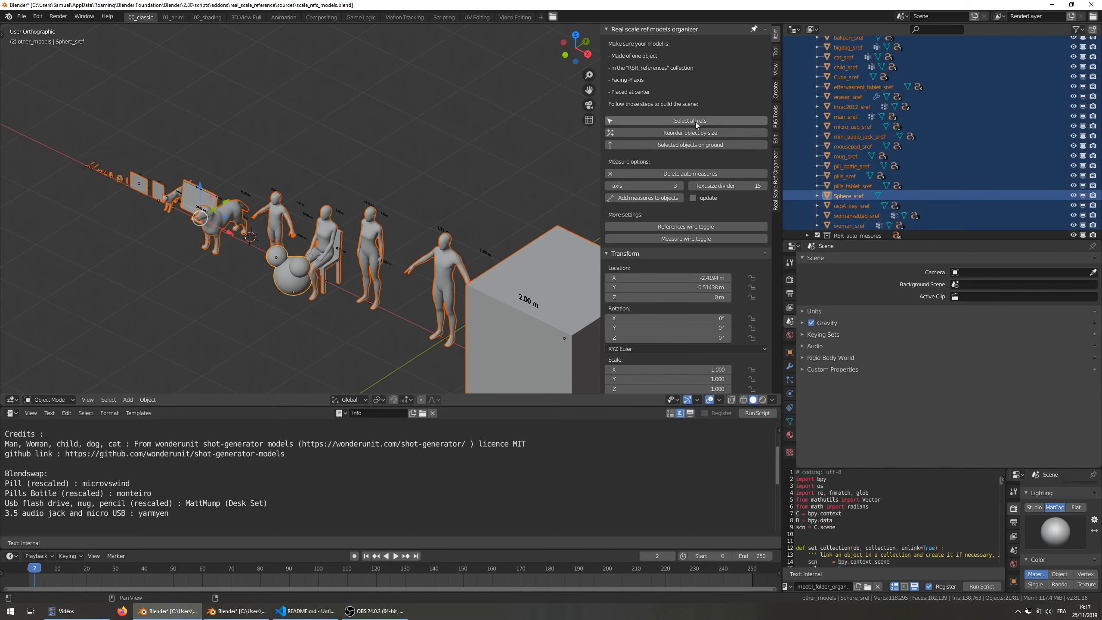
{"action": "mouse_move", "coordinate": [689, 133]}
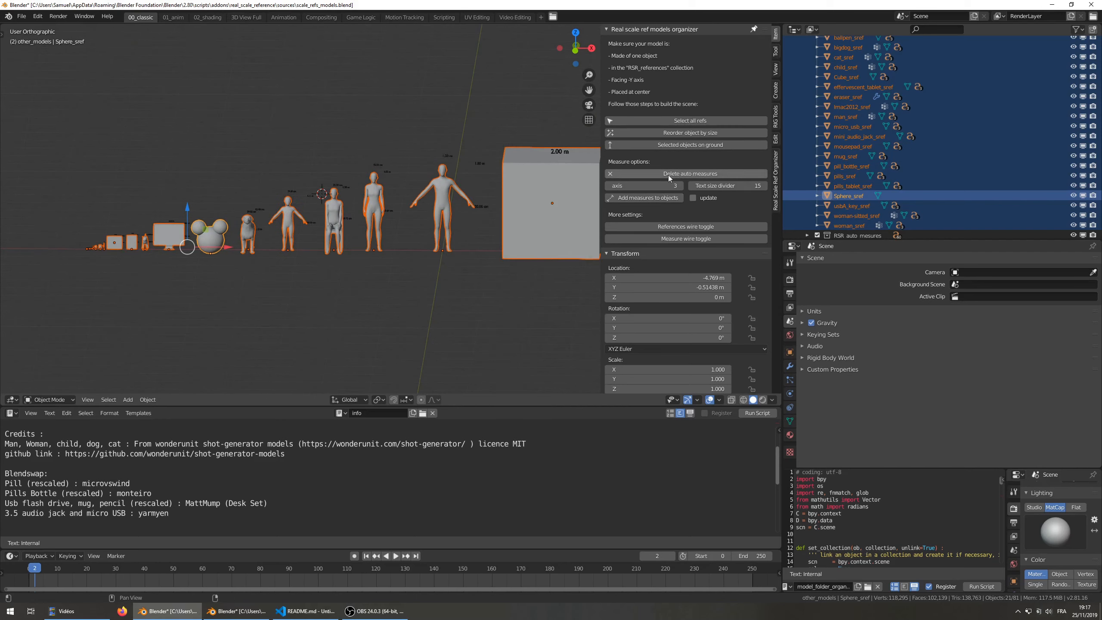
{"action": "left_click", "coordinate": [691, 174]}
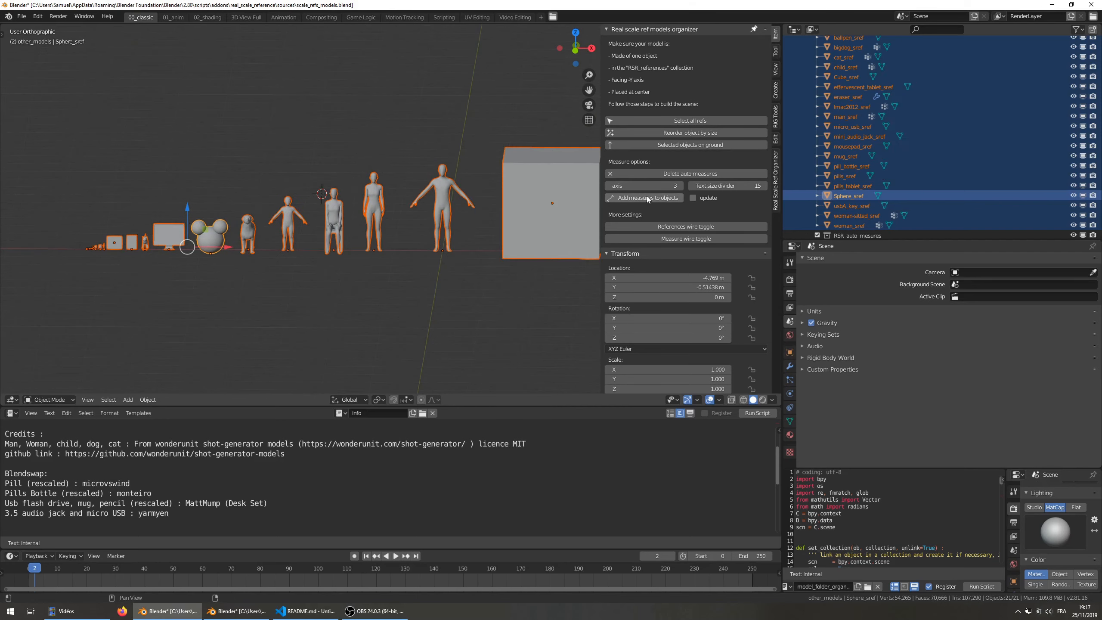
{"action": "left_click", "coordinate": [650, 197]}
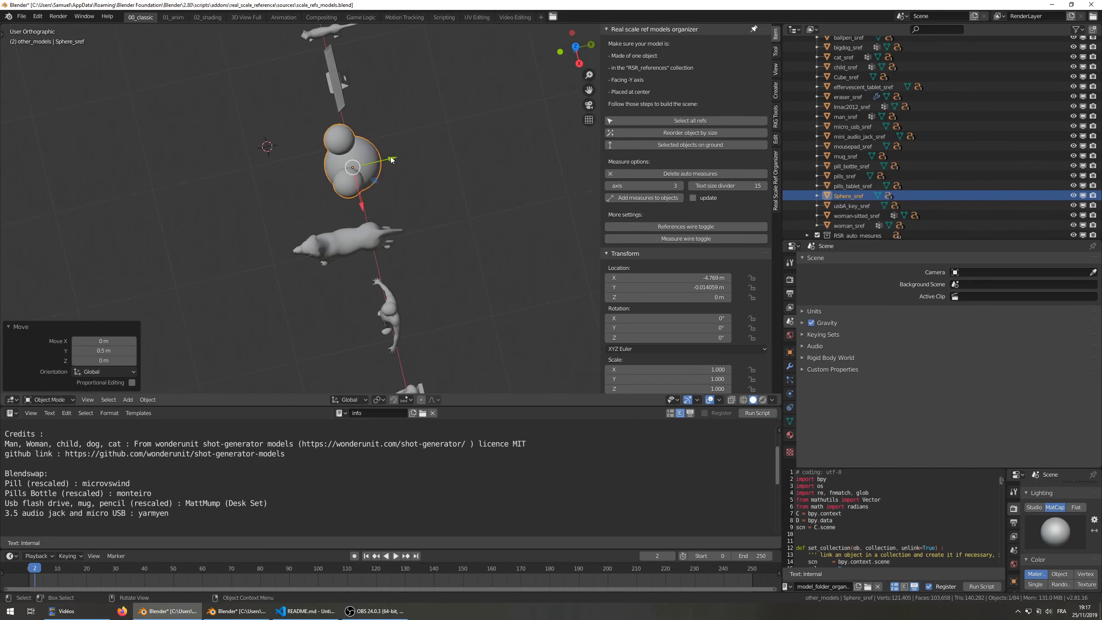
Slide Sphere_sref along Y onto the reference line's axis and confirm.
{"action": "left_click_drag", "start_coordinate": [380, 162], "coordinate": [396, 158]}
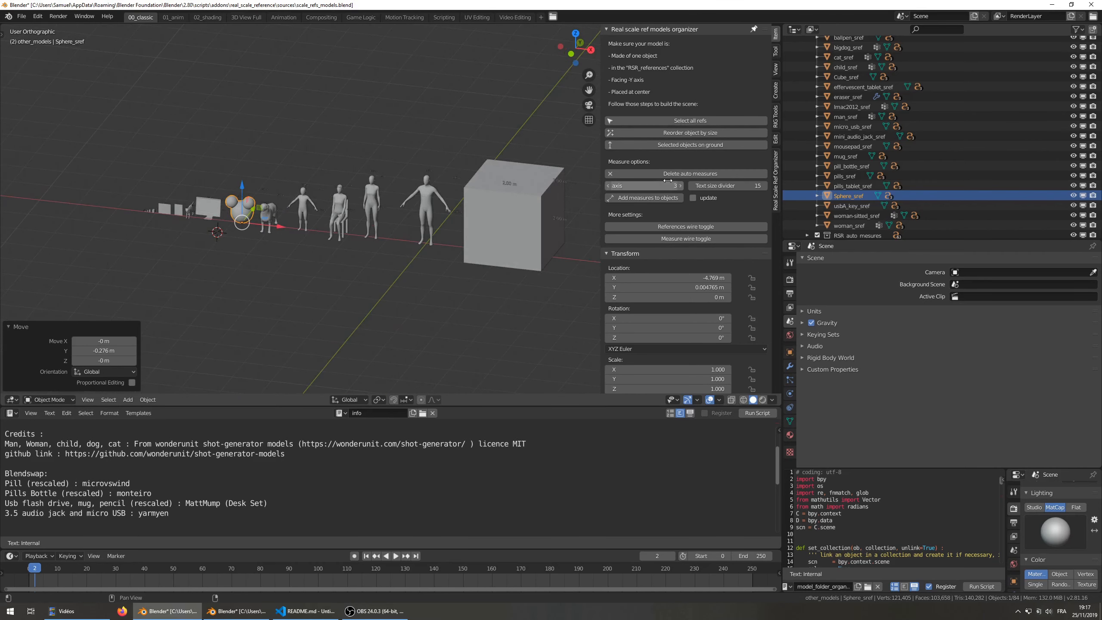
{"action": "left_click", "coordinate": [685, 227]}
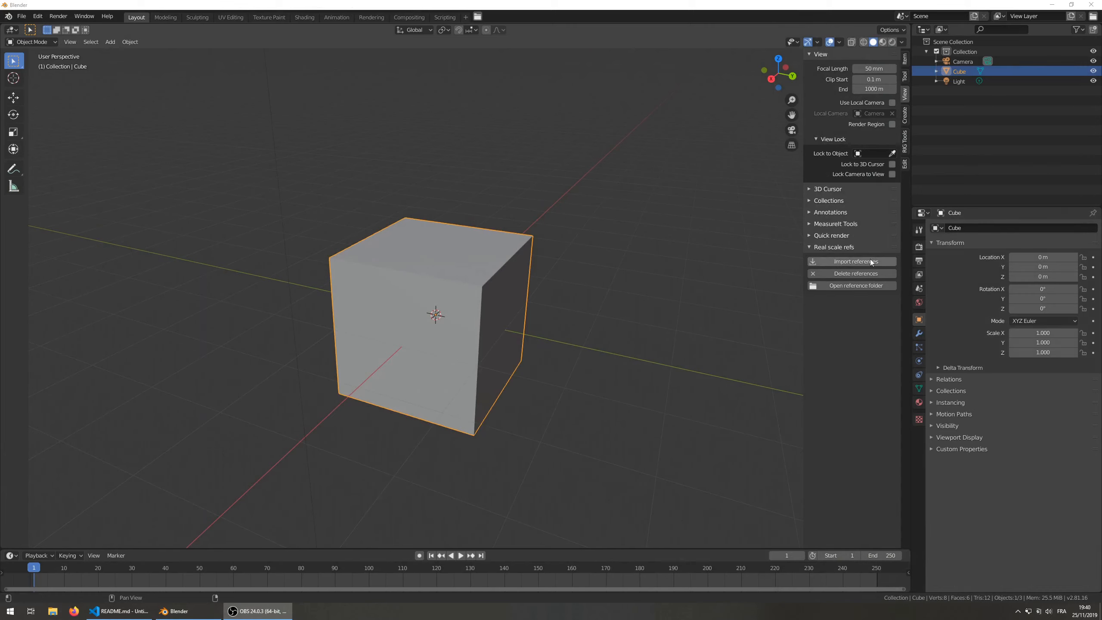
{"action": "mouse_move", "coordinate": [462, 276]}
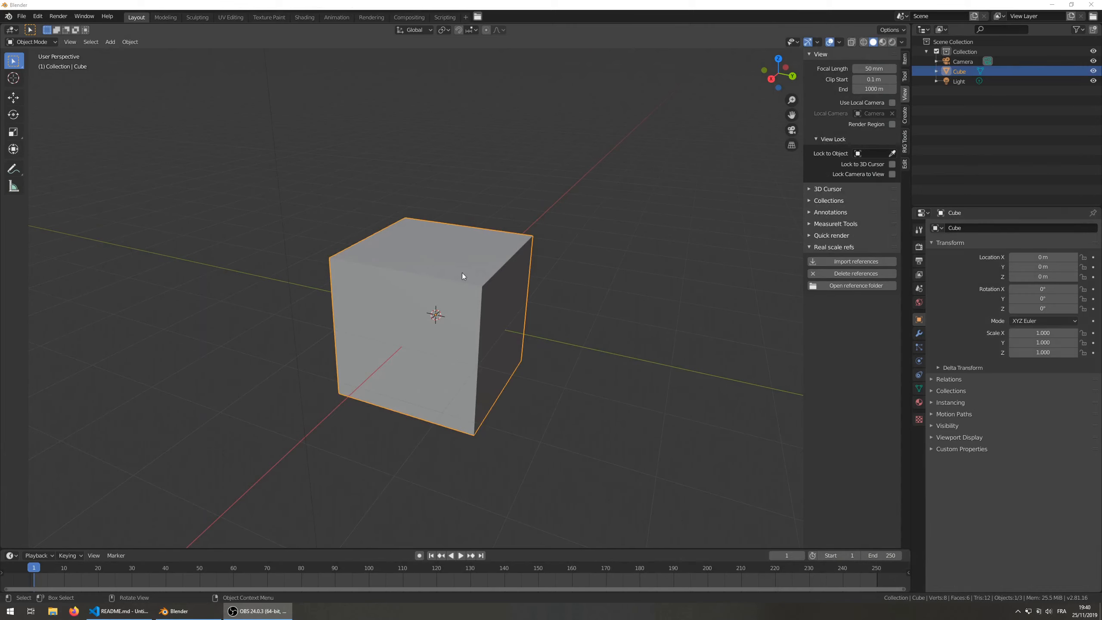